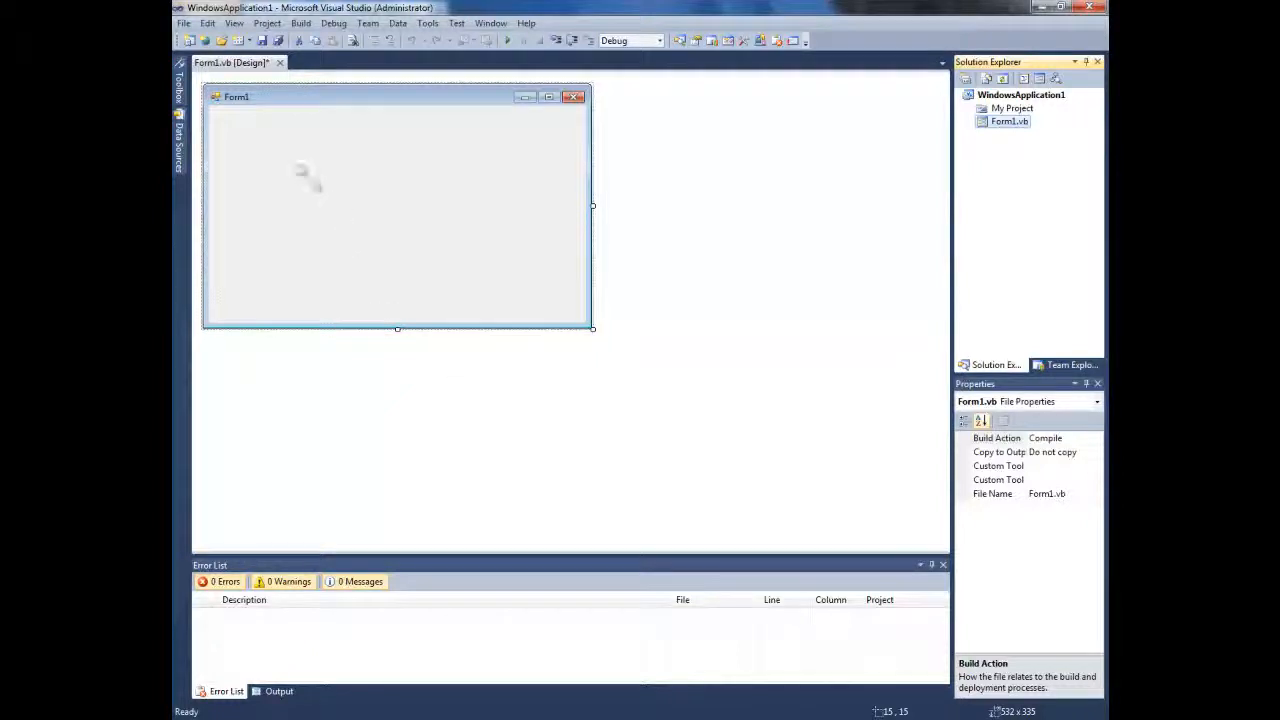
- Place a Label on Form1 and set its Text property to Hello!
{"action": "left_click", "coordinate": [178, 90]}
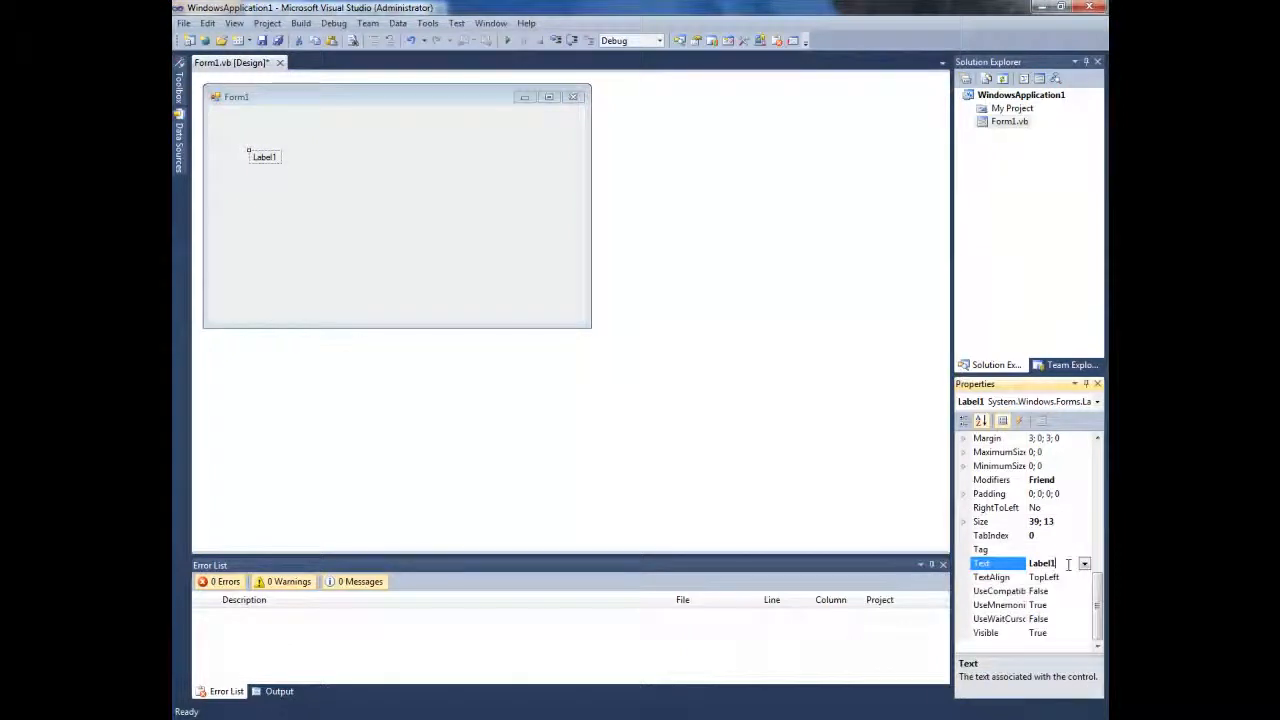
{"action": "type", "text": "Hell"}
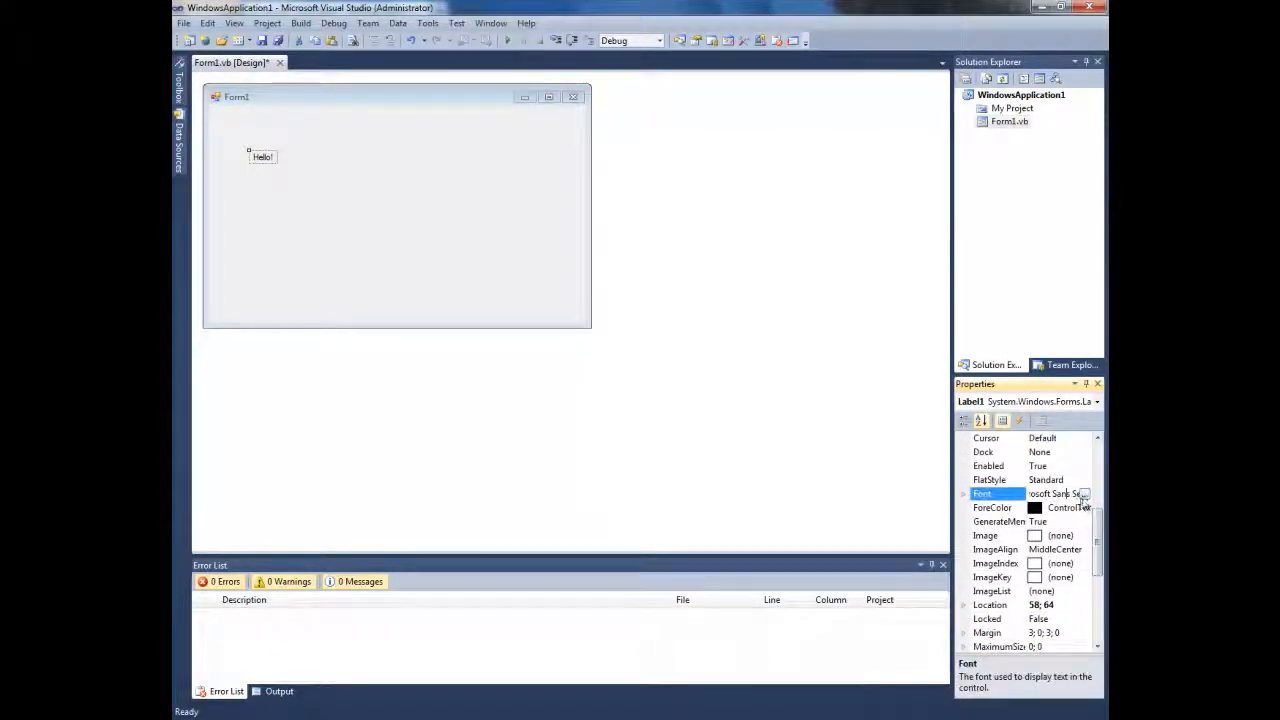
- Give the Hello! label a much larger font and bring up the Toolbox of form components
{"action": "left_click", "coordinate": [1084, 492]}
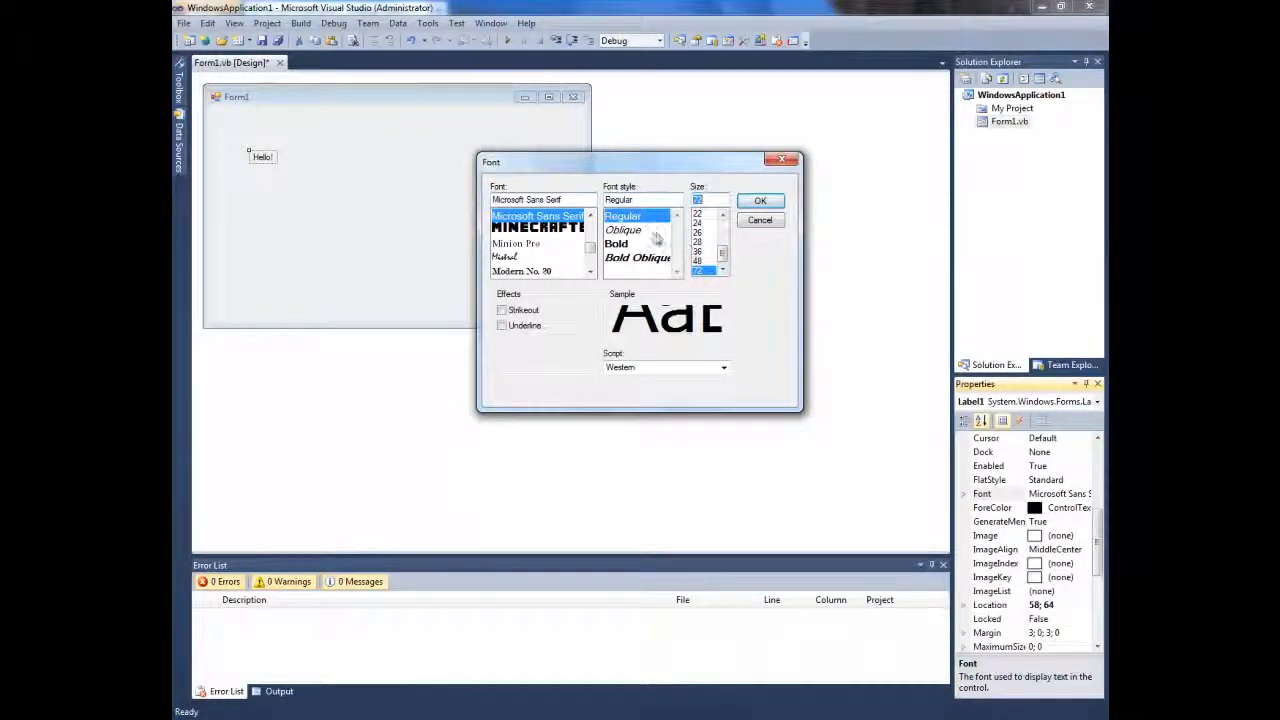
{"action": "left_click", "coordinate": [760, 200]}
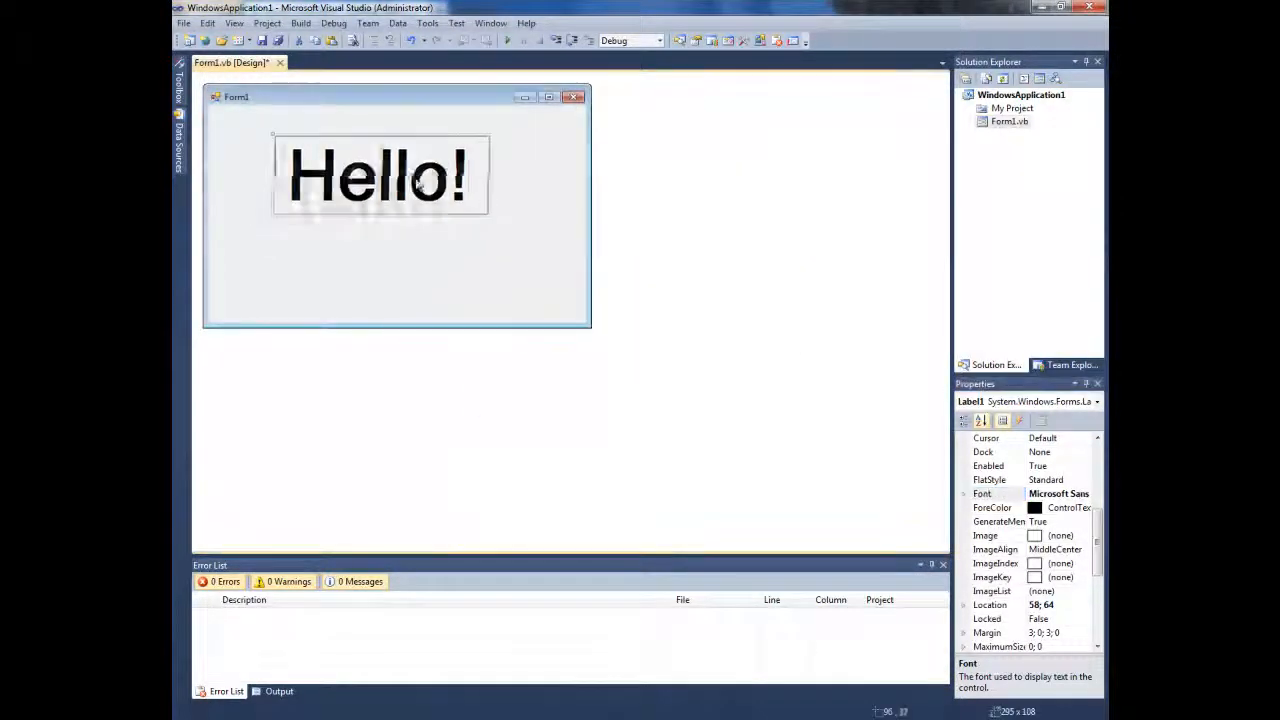
{"action": "left_click", "coordinate": [430, 24]}
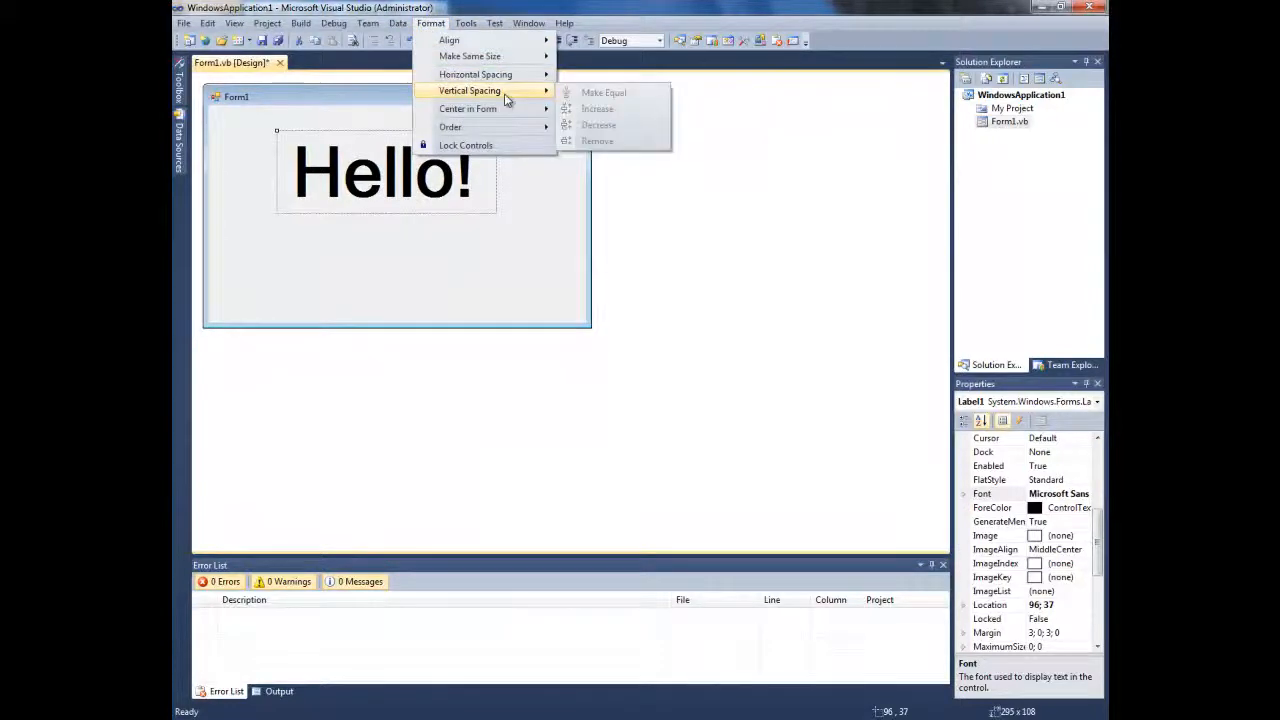
{"action": "left_click", "coordinate": [464, 24]}
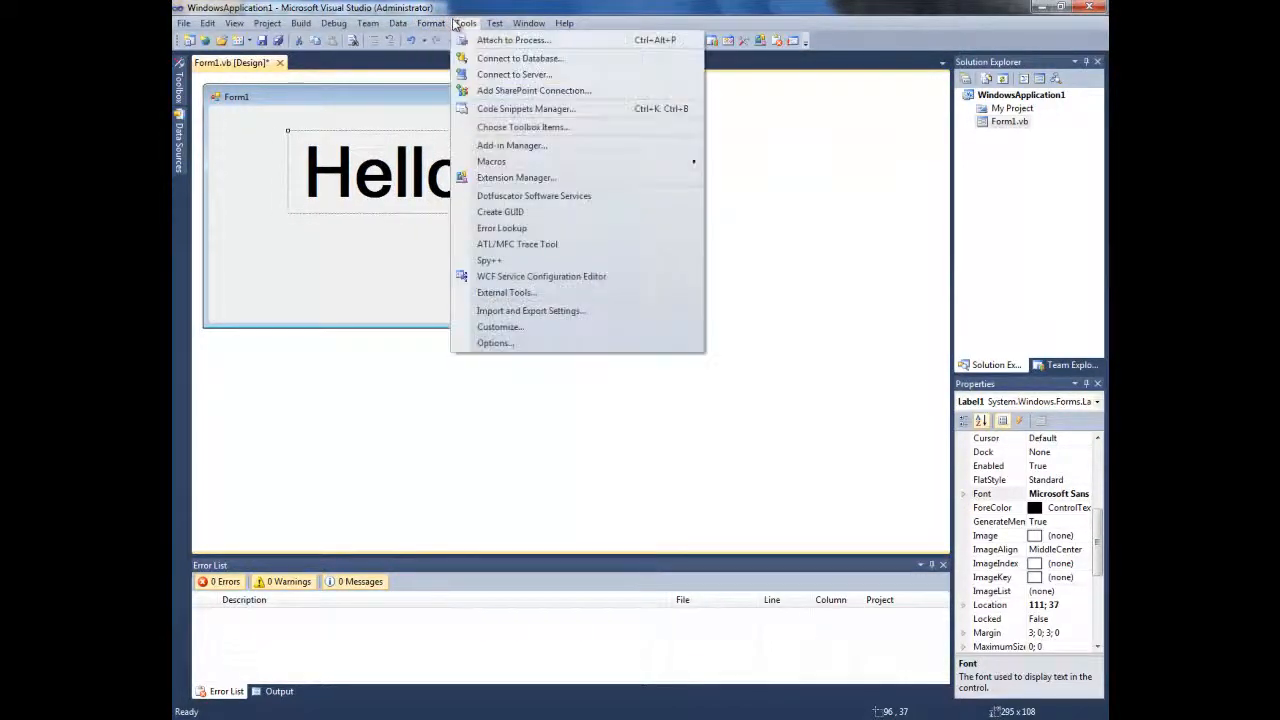
{"action": "left_click", "coordinate": [432, 24]}
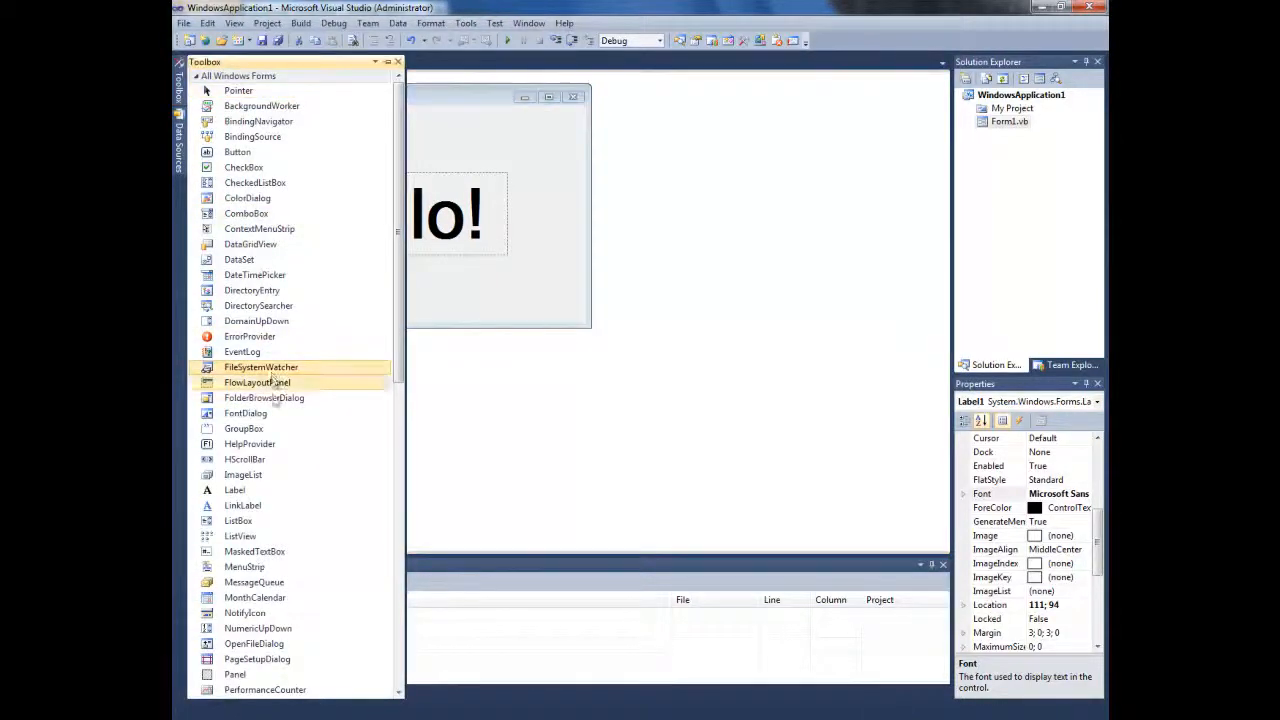
- Add Timer1 with Interval 2500 and Enabled True, then go to its Tick handler
{"action": "scroll", "scroll_direction": "down", "scroll_amount": 3}
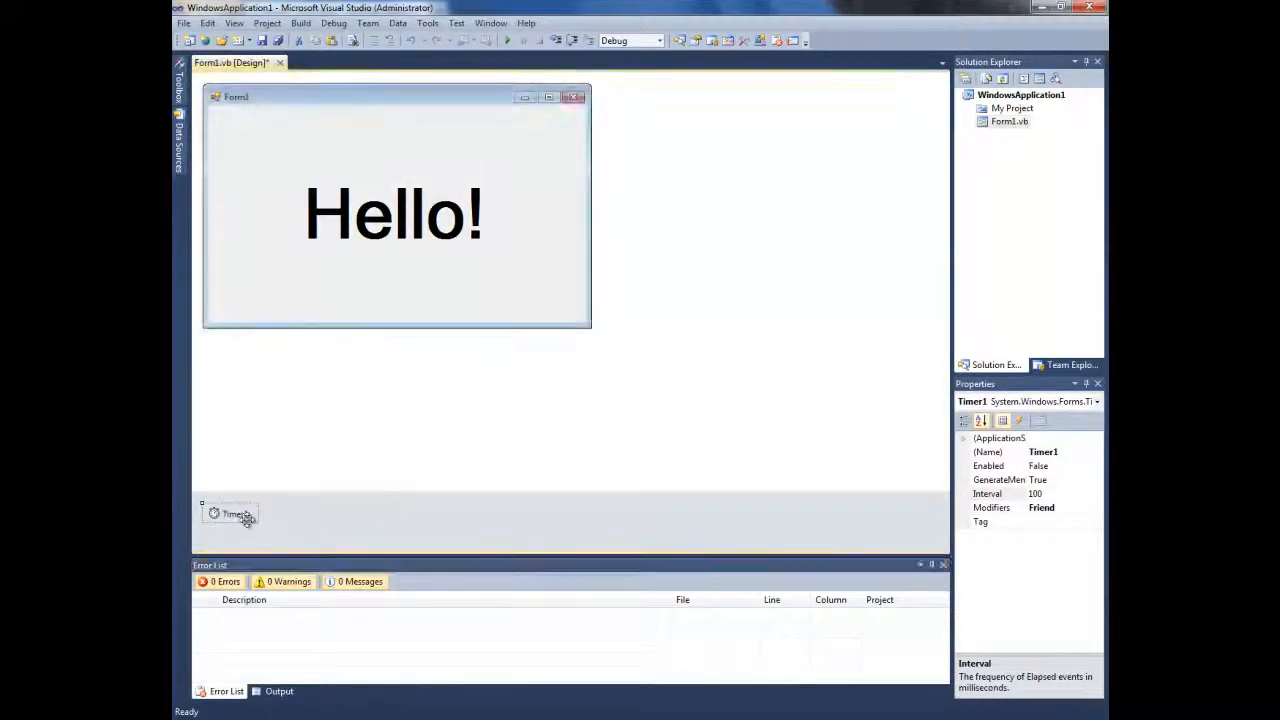
{"action": "left_click", "coordinate": [988, 492]}
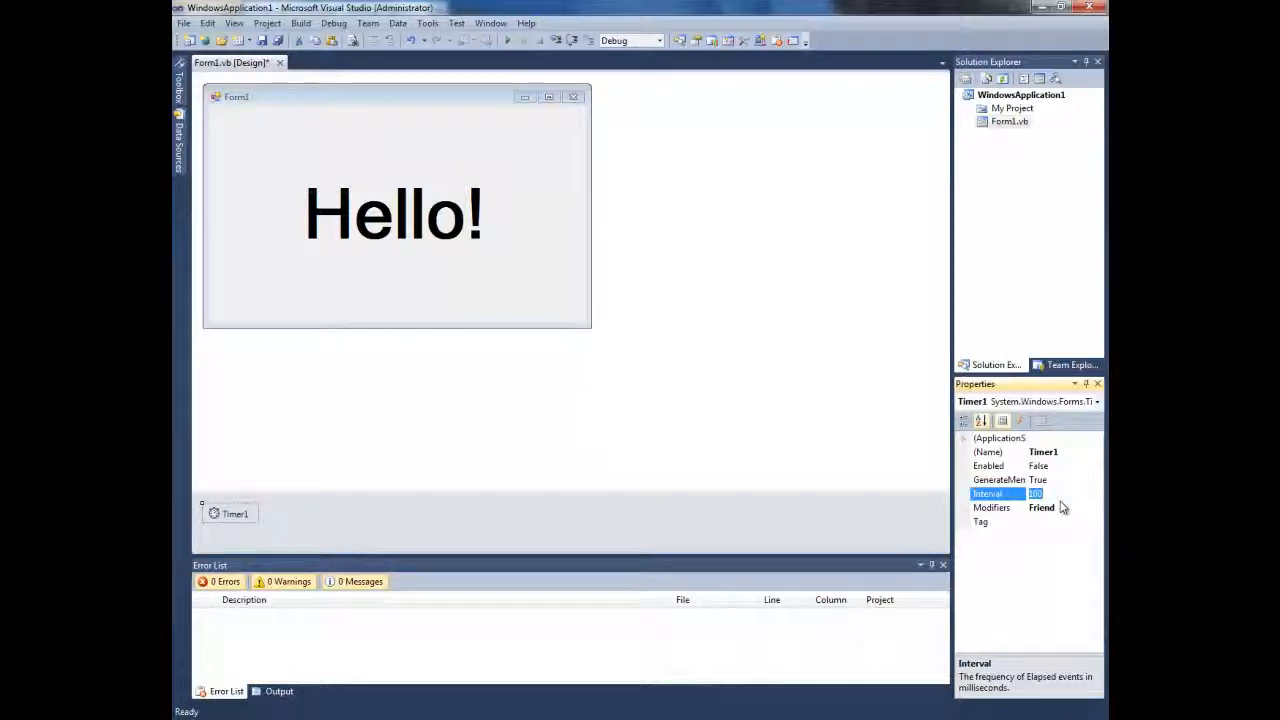
{"action": "type", "text": "2500"}
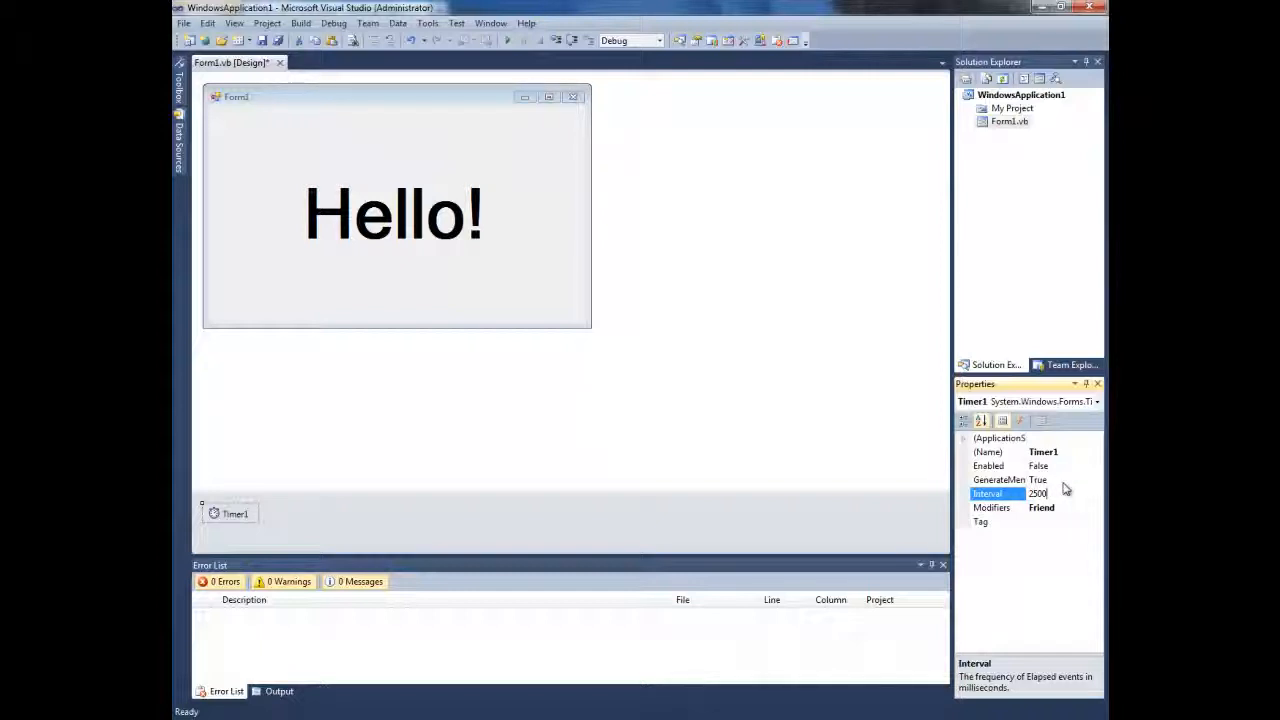
{"action": "left_click", "coordinate": [988, 466]}
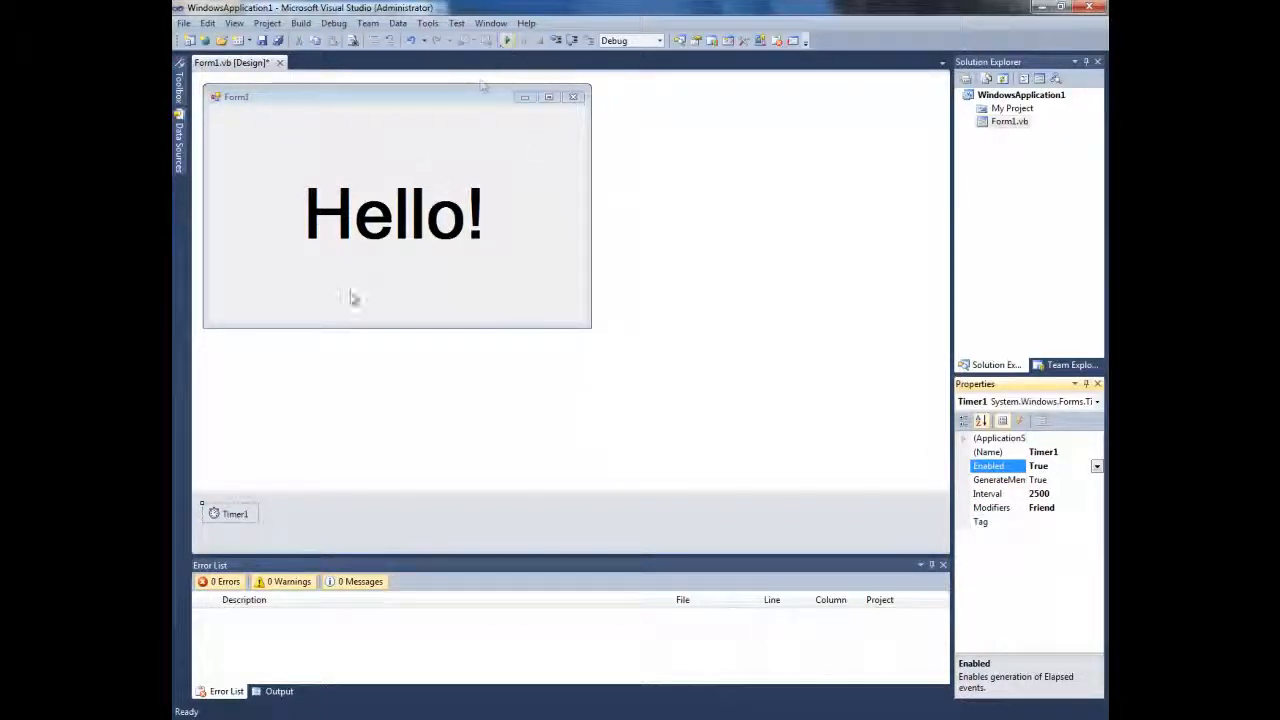
{"action": "double_click", "coordinate": [234, 512]}
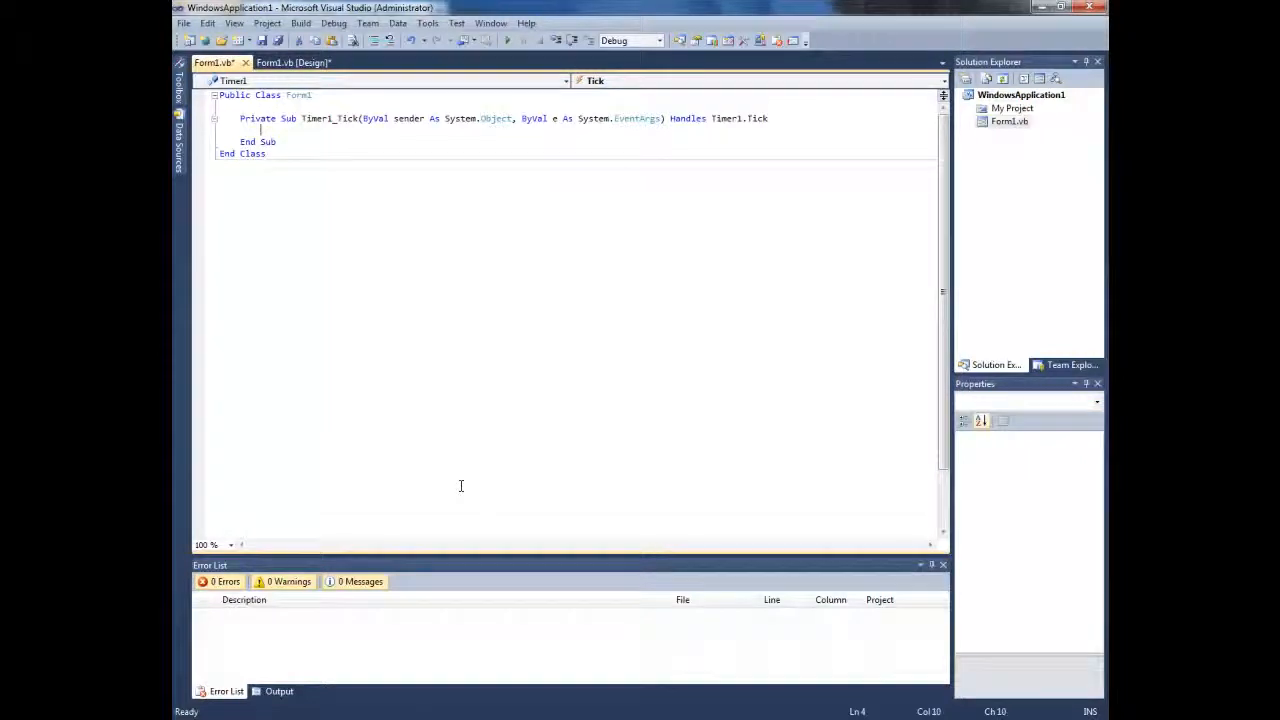
- Write If Label1.Enabled = True Then Label1.Enabled = False in Timer1_Tick
{"action": "type", "text": "Label1."}
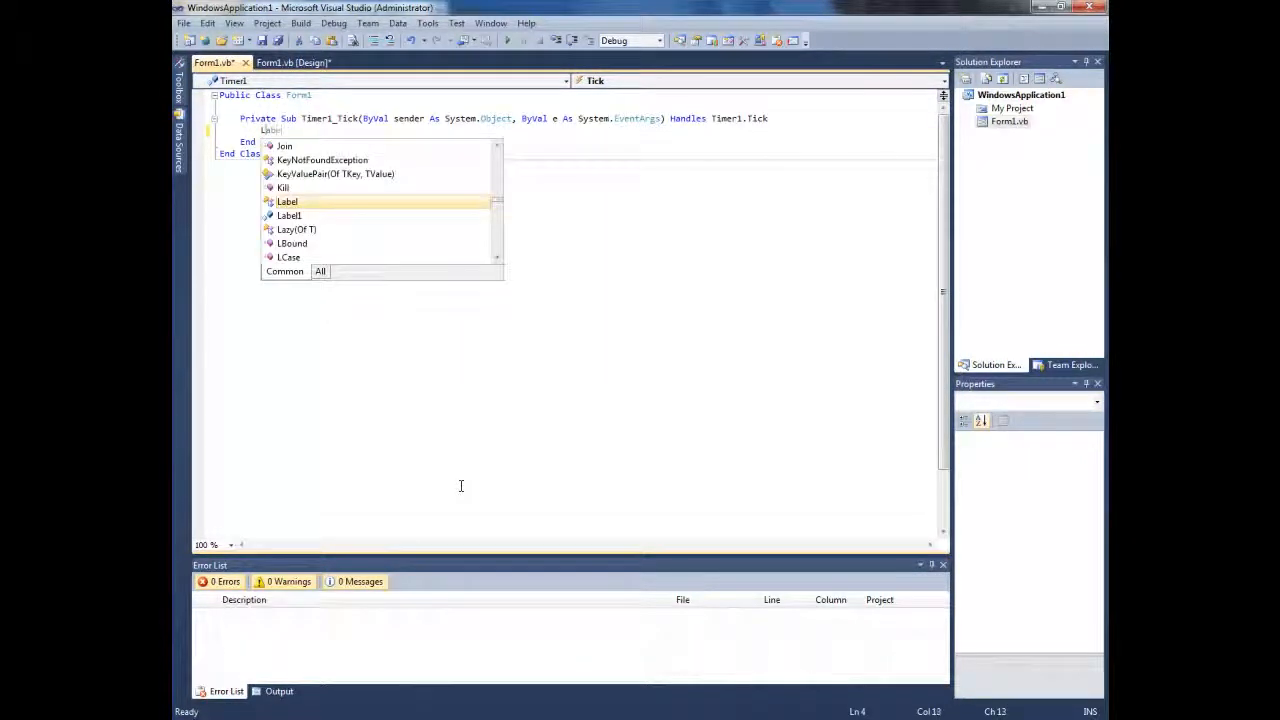
{"action": "type", "text": "If ln"}
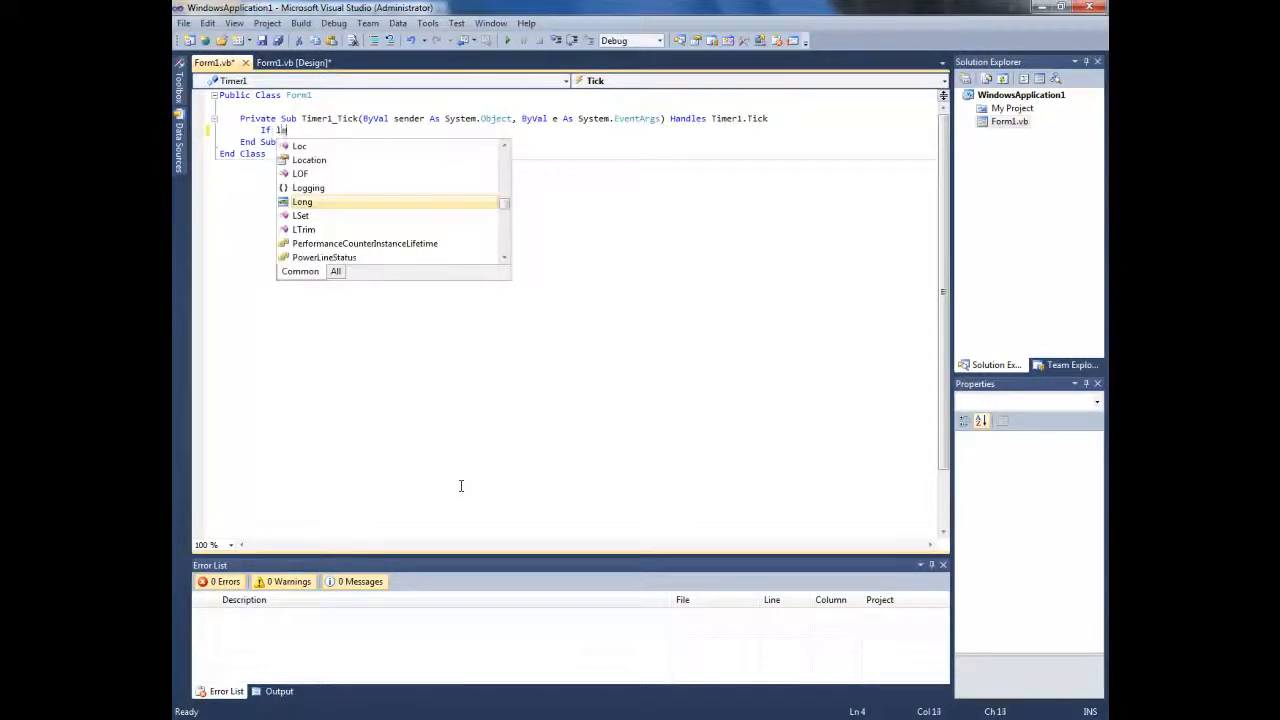
{"action": "type", "text": "abel1."}
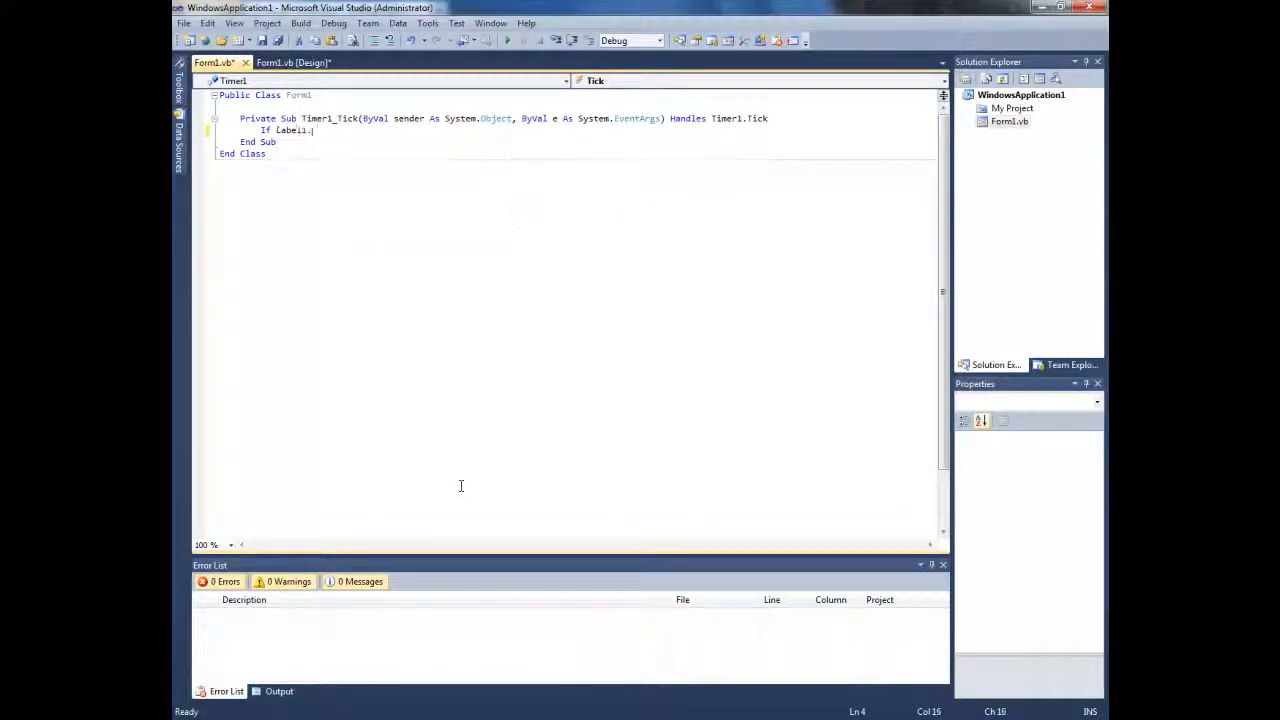
{"action": "type", "text": "Enabled="}
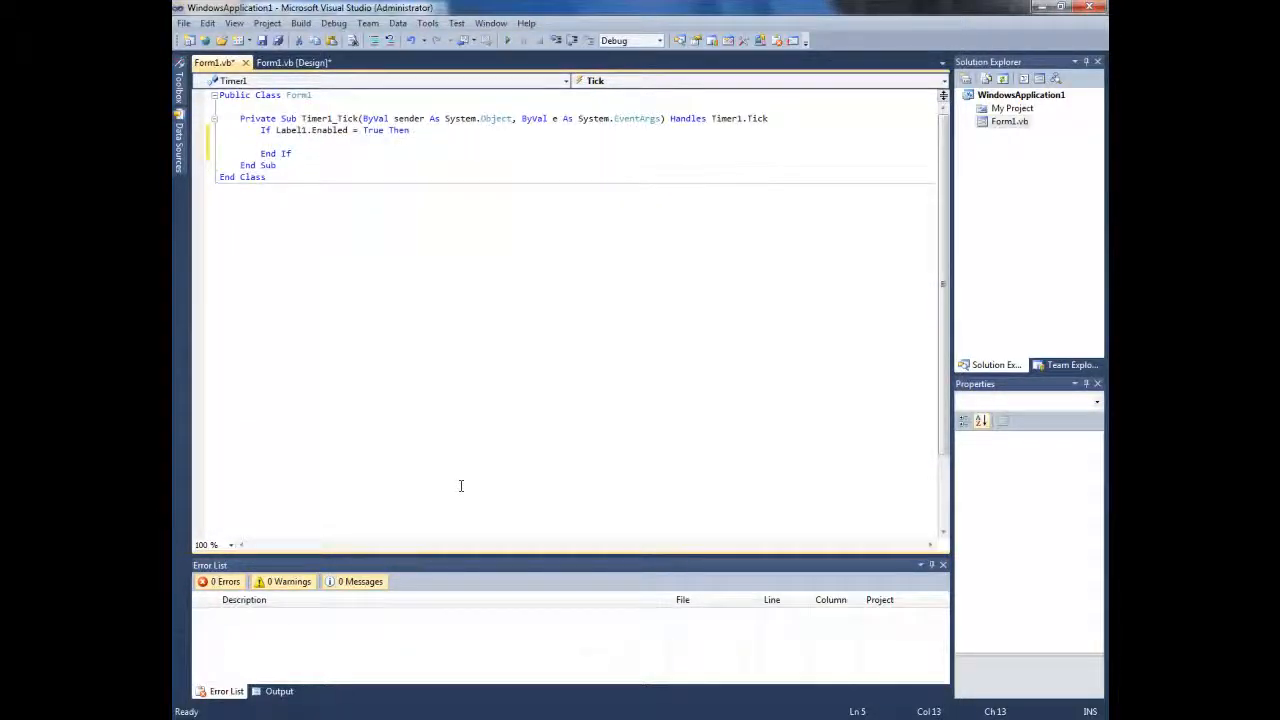
{"action": "type", "text": "Label1."}
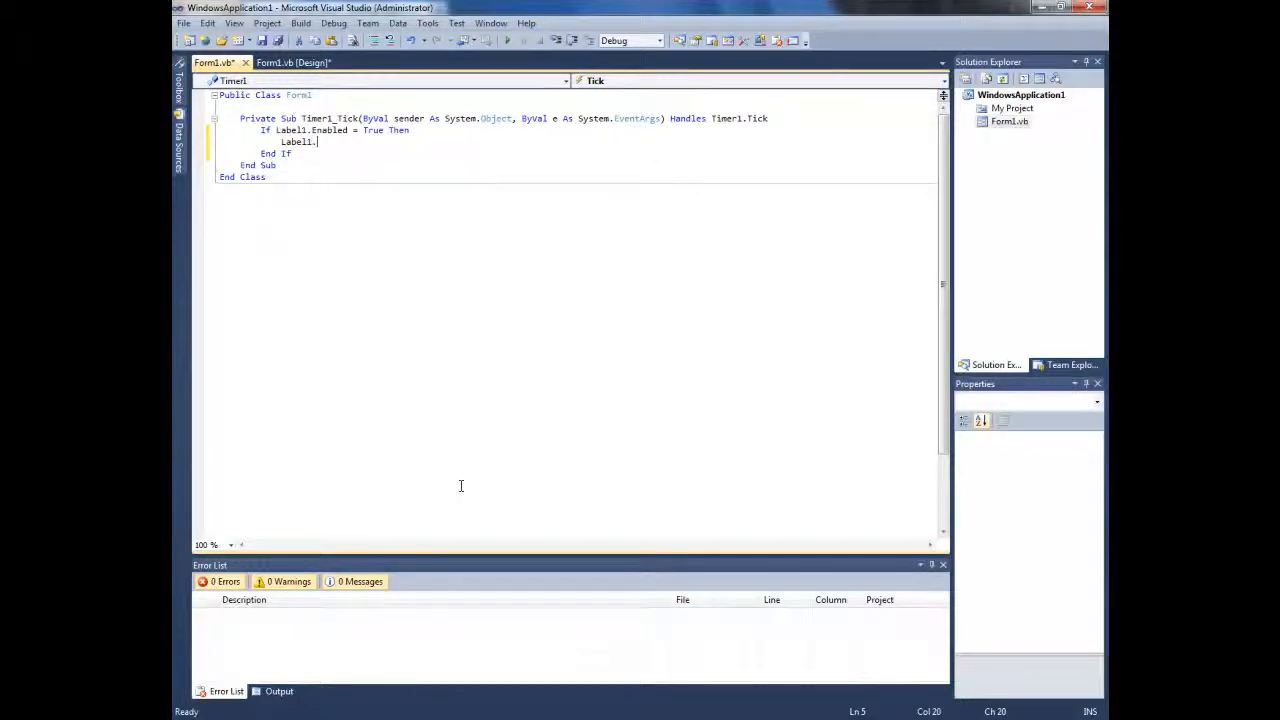
{"action": "type", "text": "enabl"}
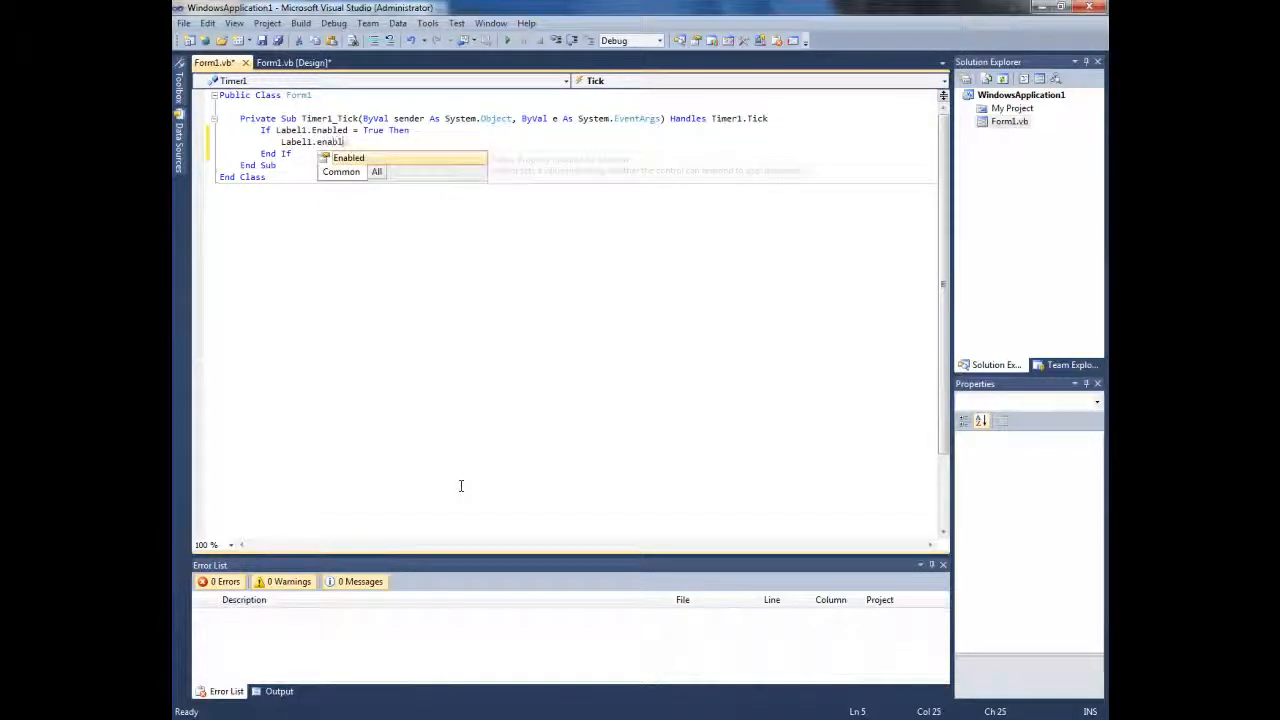
{"action": "type", "text": "=f"}
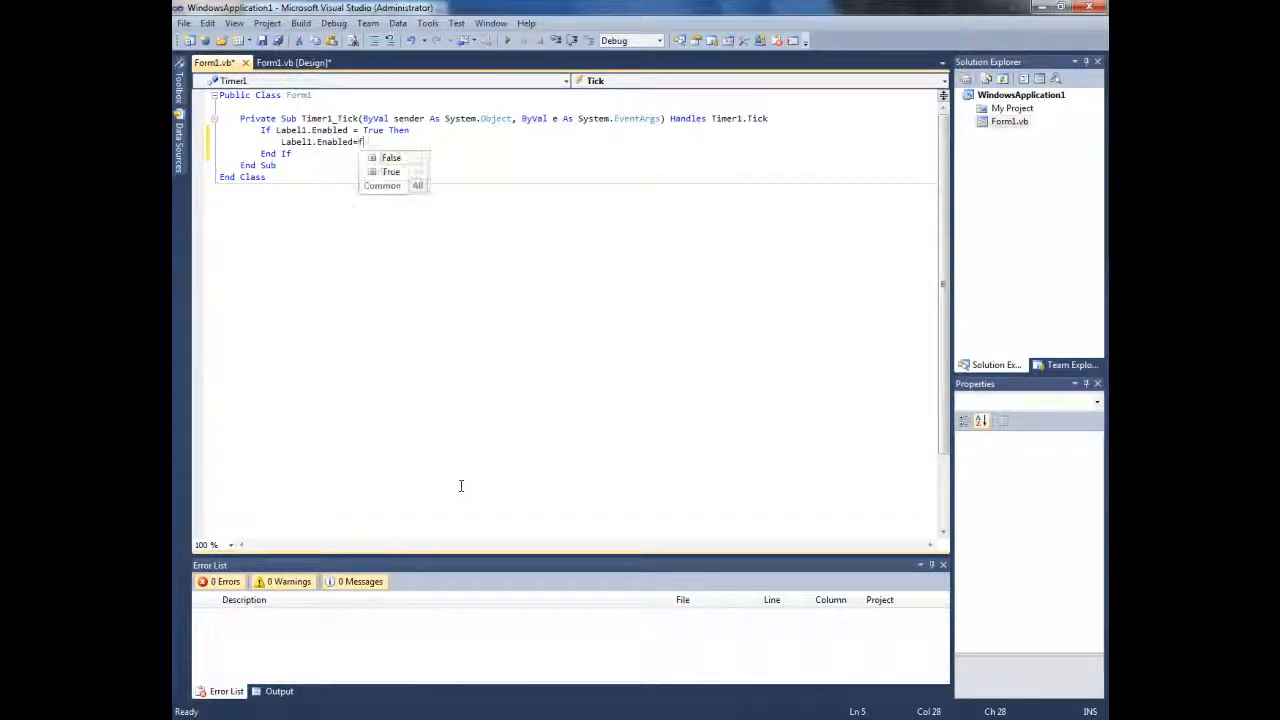
{"action": "type", "text": "False"}
{"action": "type", "text": "ElseIf labe"}
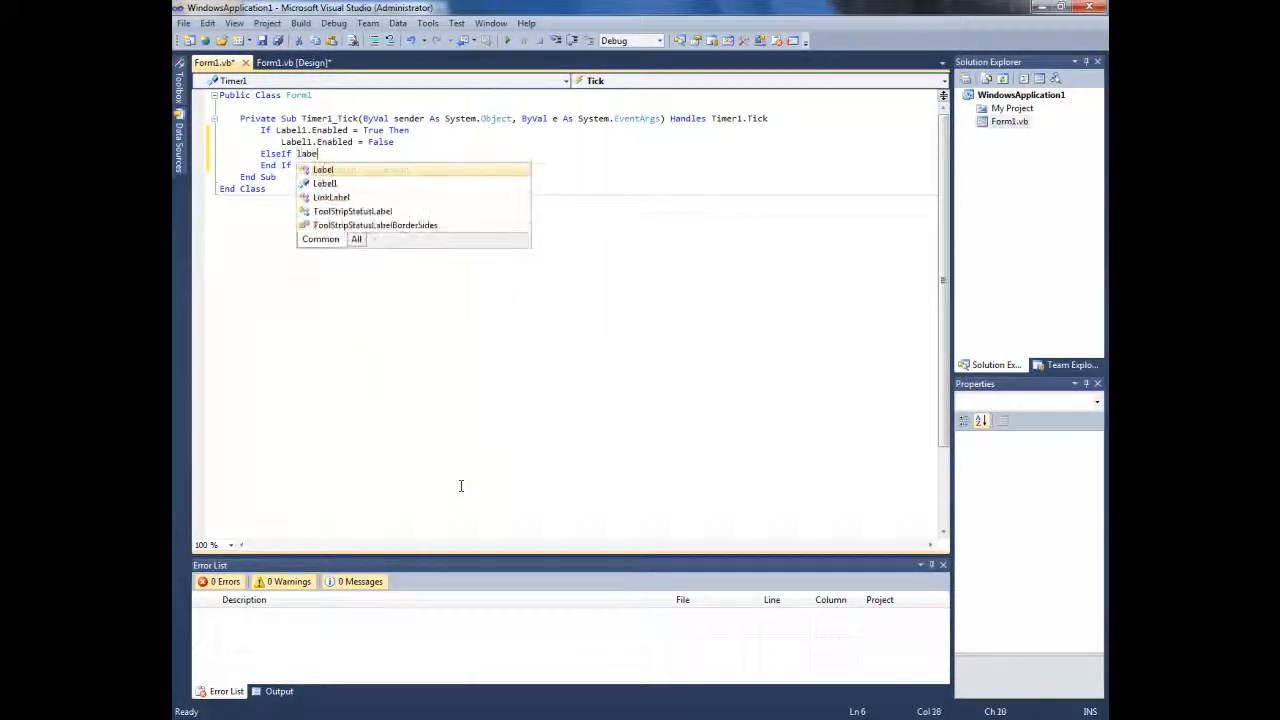
- Begin the ElseIf branch testing Label1.Text = False
{"action": "type", "text": "1.text"}
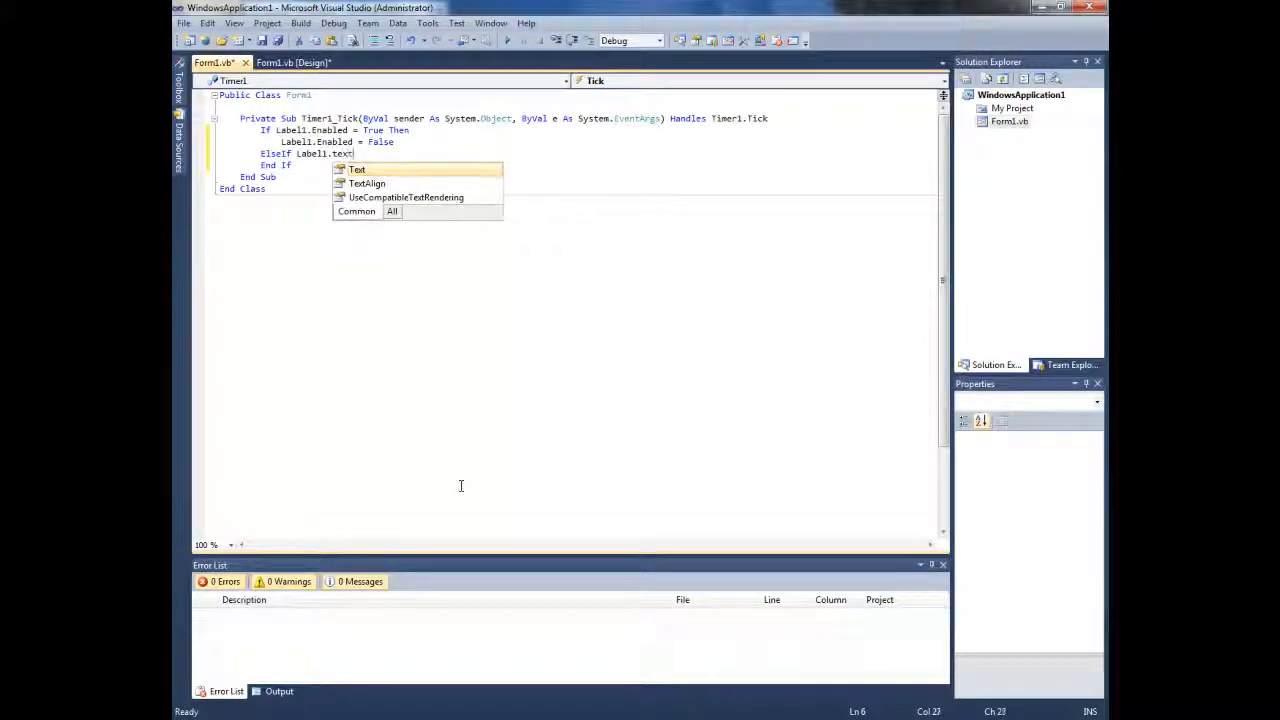
{"action": "type", "text": "= False Then"}
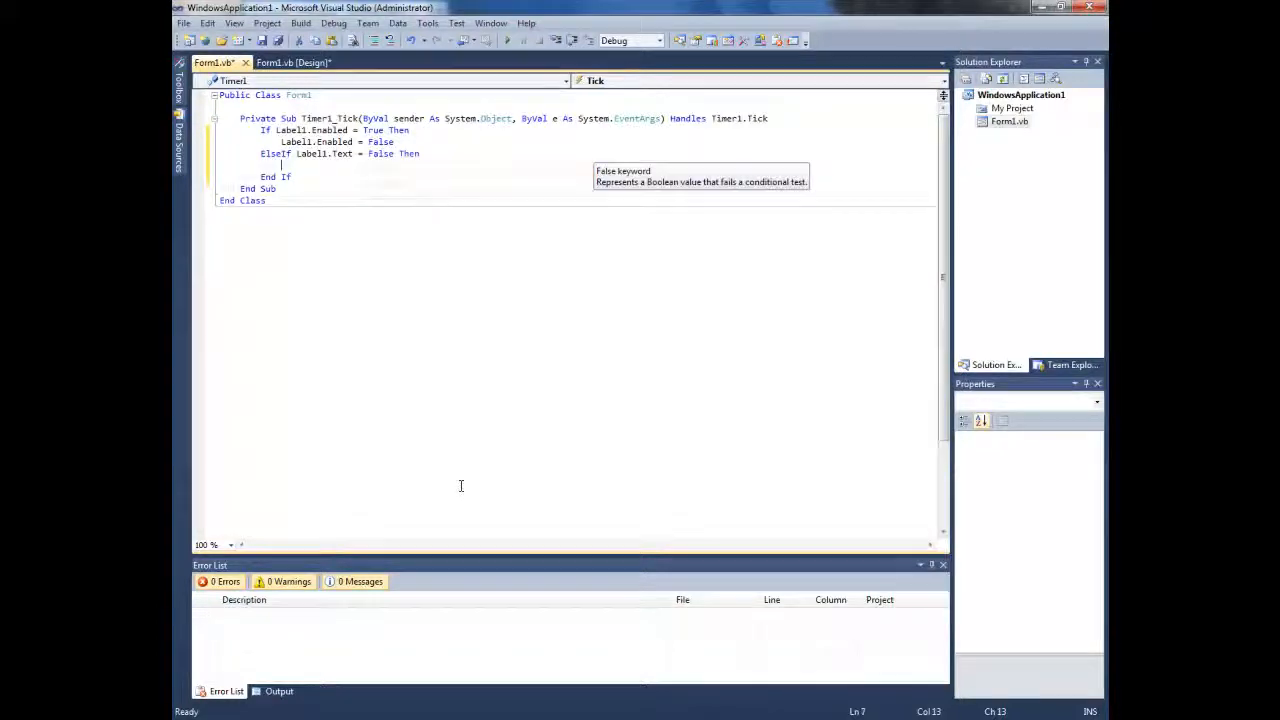
{"action": "type", "text": "Label1."}
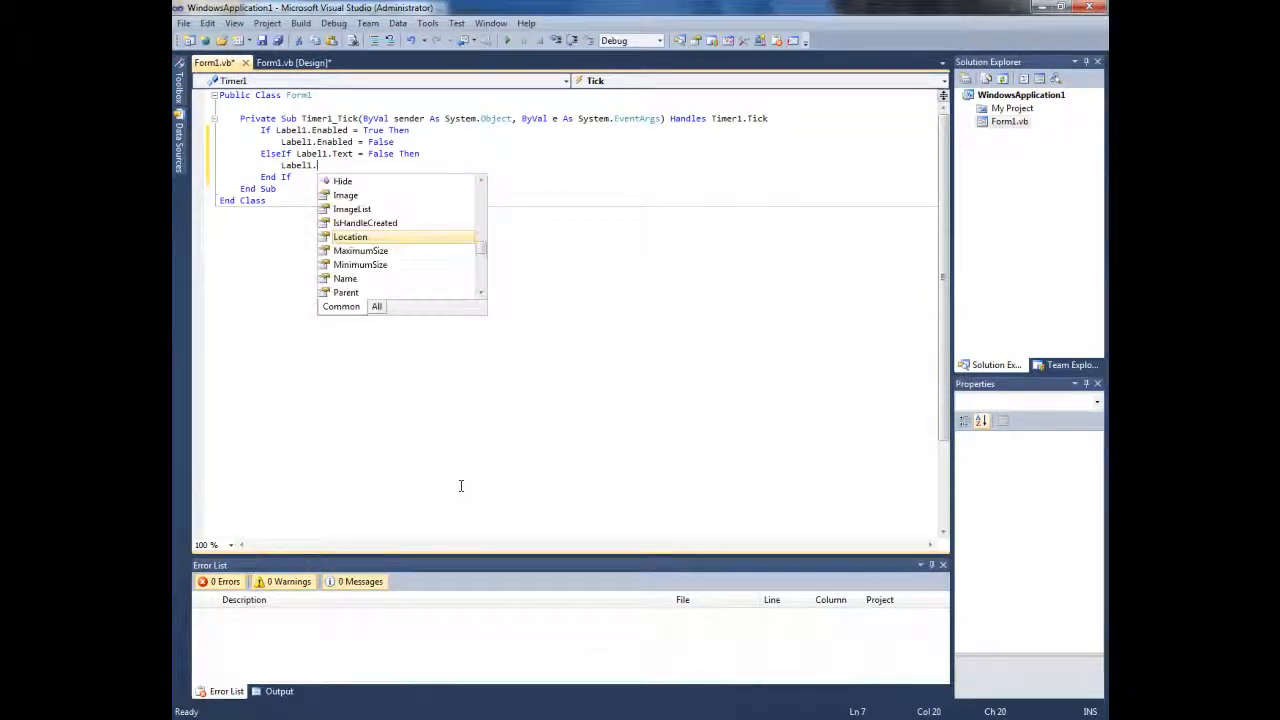
{"action": "mouse_move", "coordinate": [350, 236]}
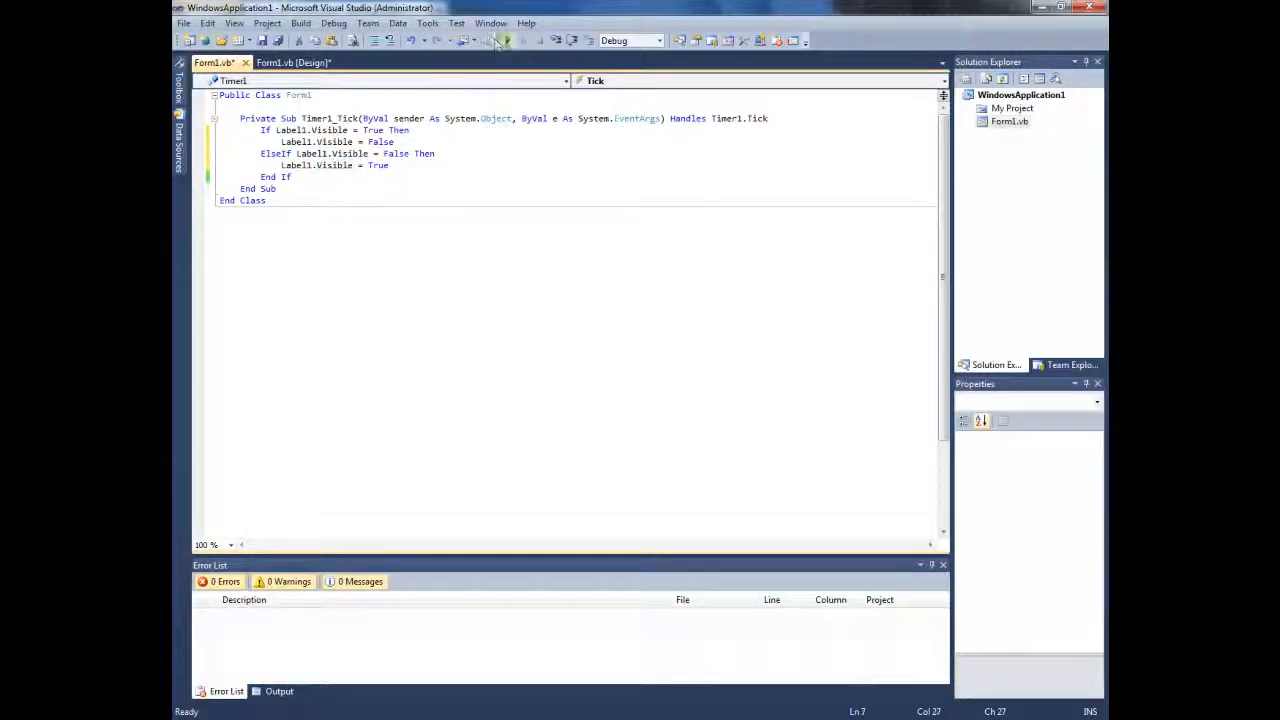
- Run the program to watch the Hello! label toggle its visibility
{"action": "left_click", "coordinate": [504, 40]}
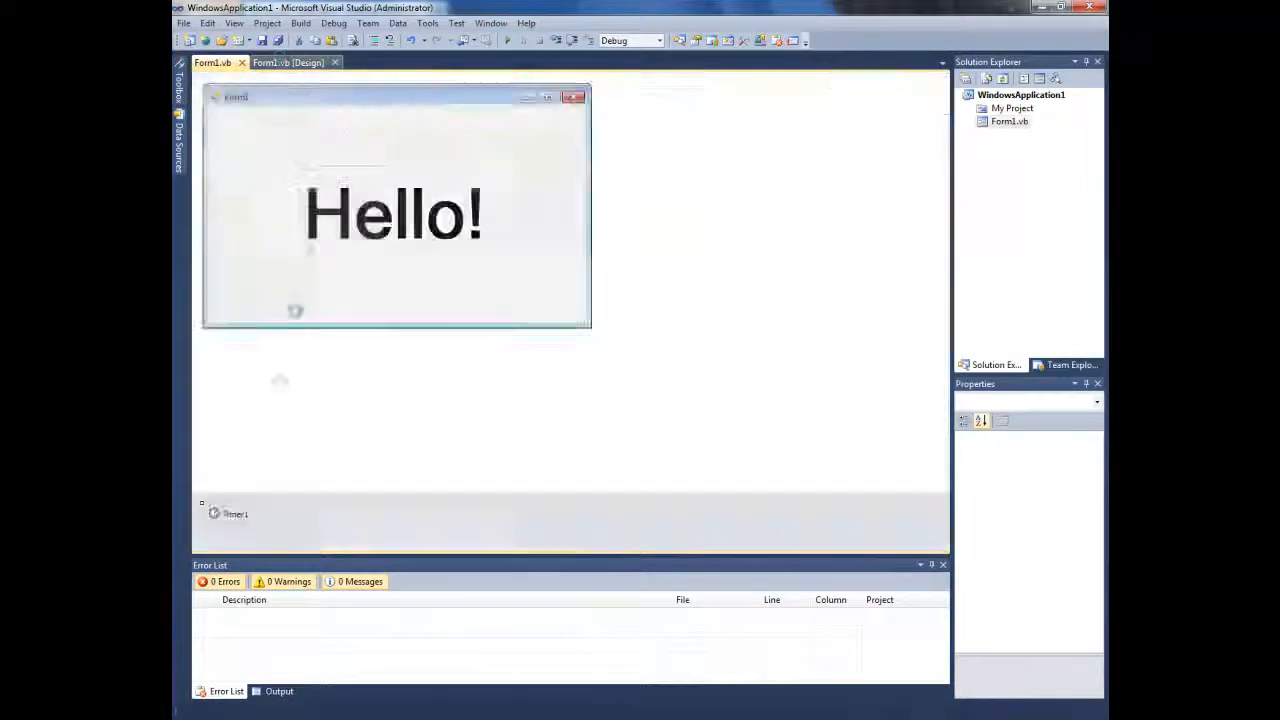
- Set Timer1's Interval to 1000 in the designer and return to the Tick handler code
{"action": "left_click", "coordinate": [234, 512]}
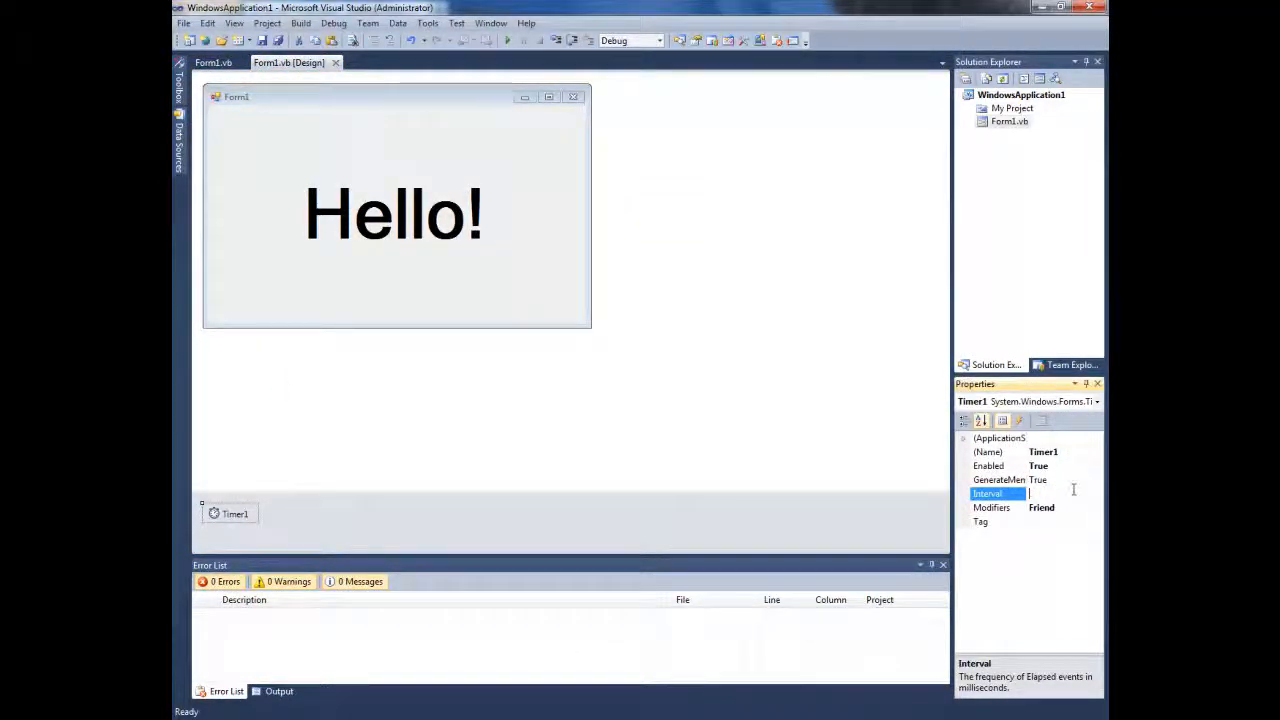
{"action": "type", "text": "1000"}
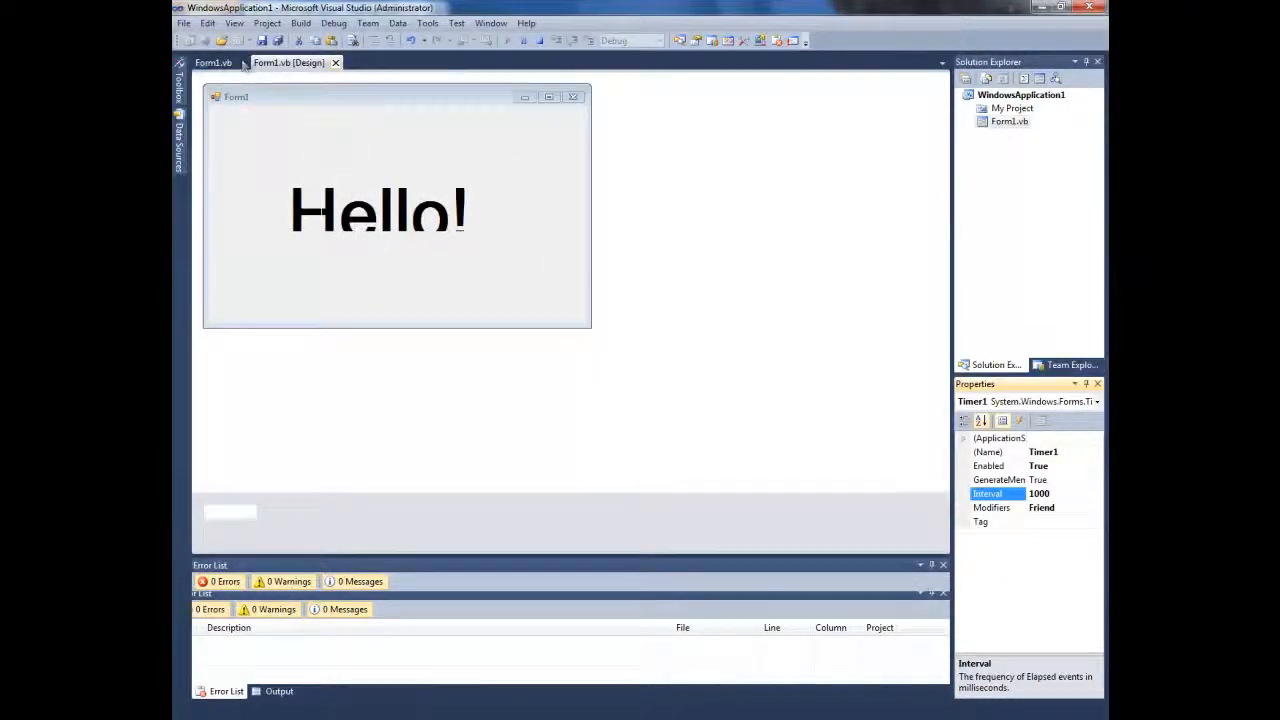
{"action": "left_click", "coordinate": [212, 62]}
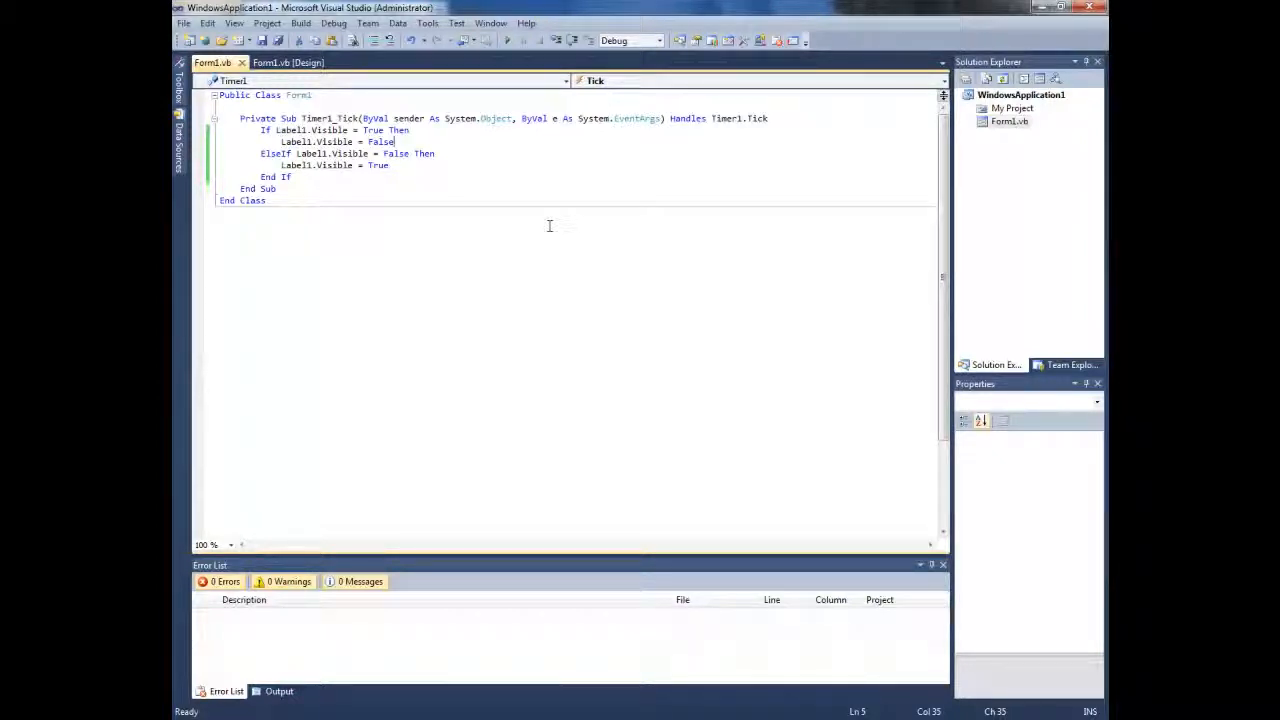
- Add Timer1.Interval = 1000 to the ElseIf branch that shows the label
{"action": "key", "text": "enter"}
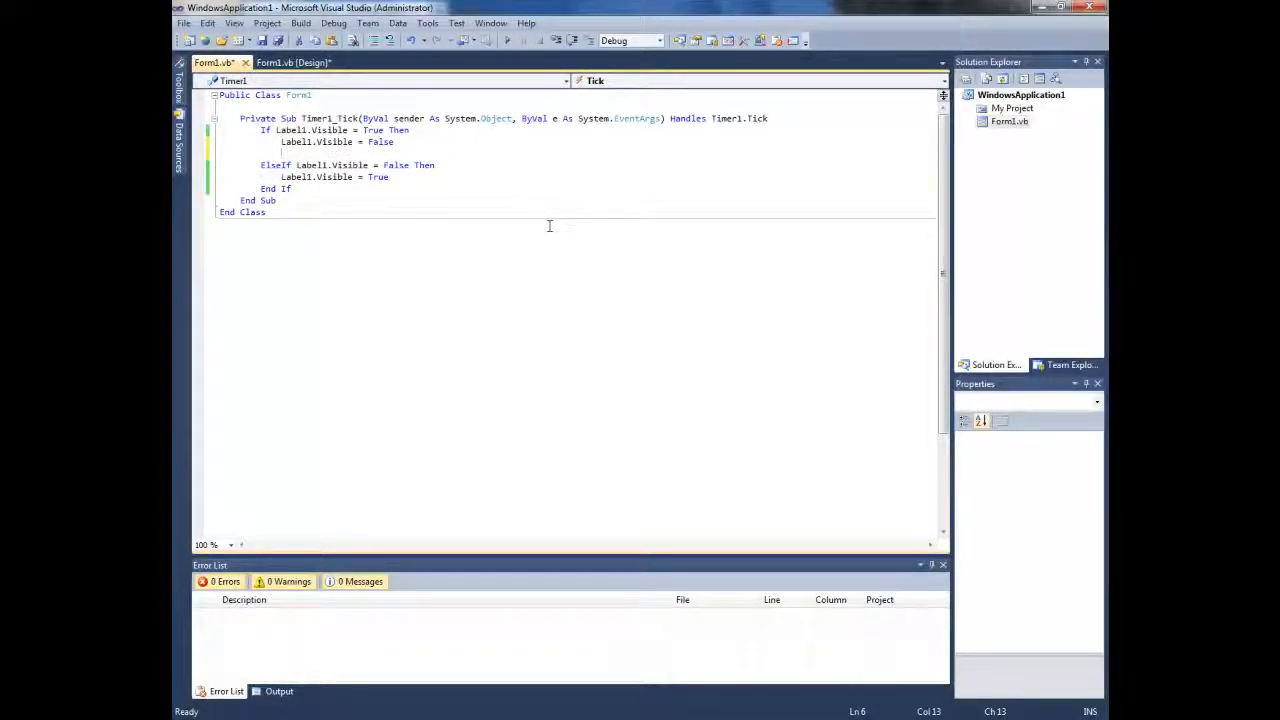
{"action": "type", "text": "tim"}
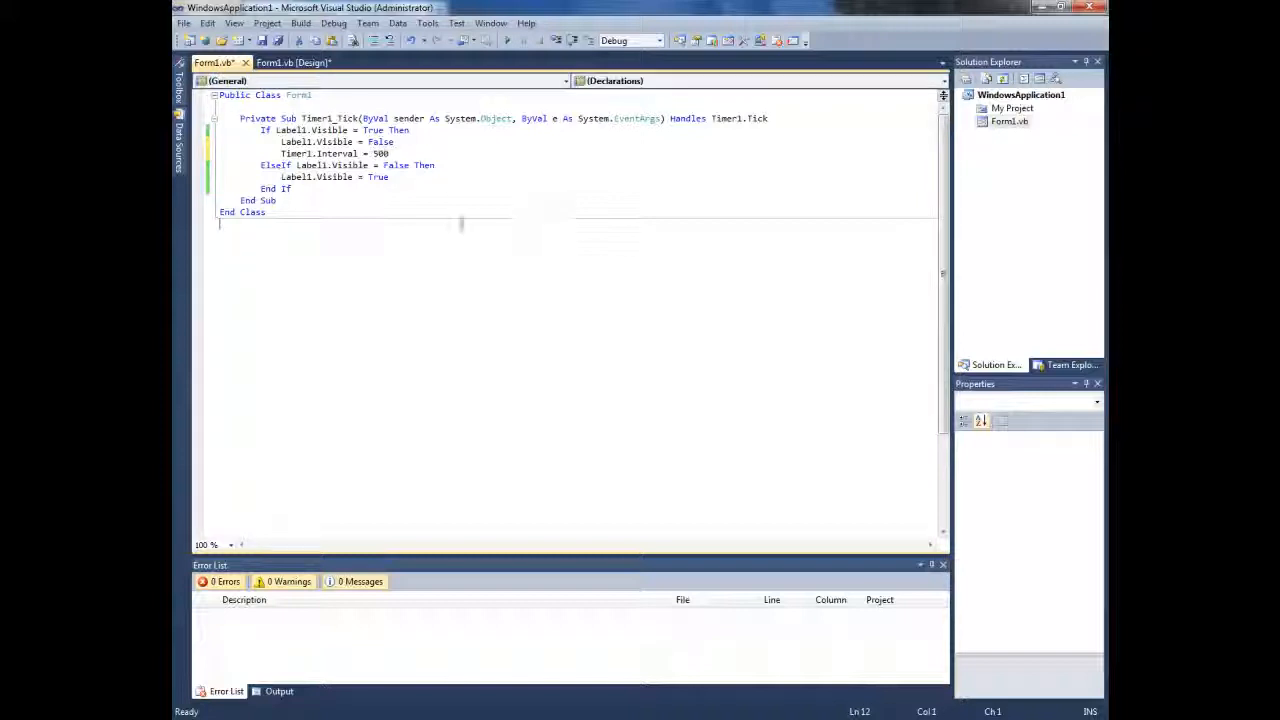
{"action": "type", "text": "ti"}
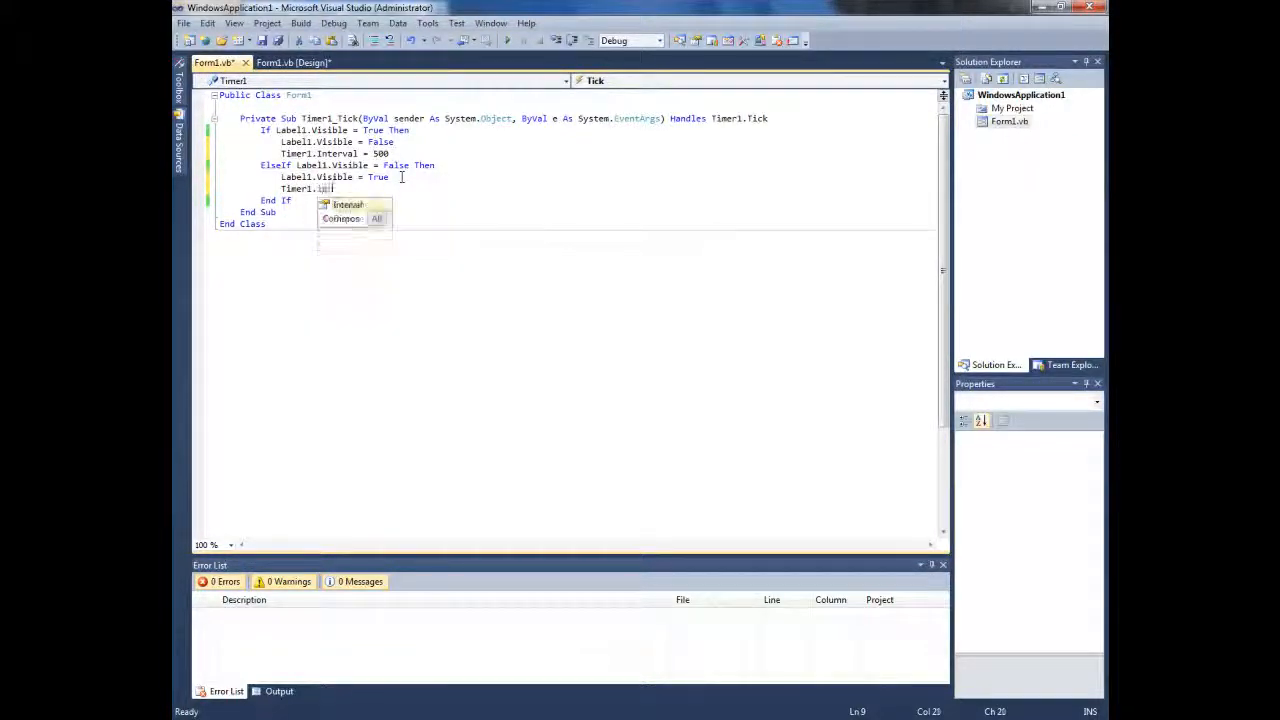
{"action": "type", "text": "="}
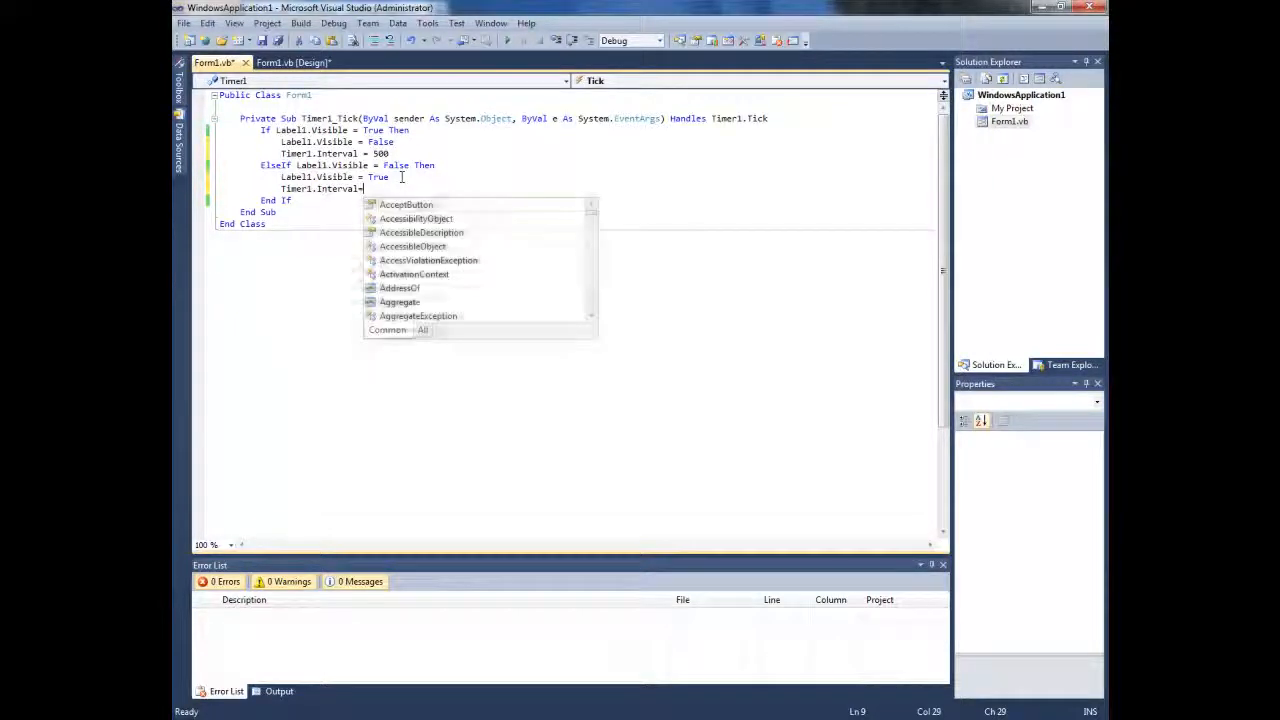
{"action": "type", "text": "1000"}
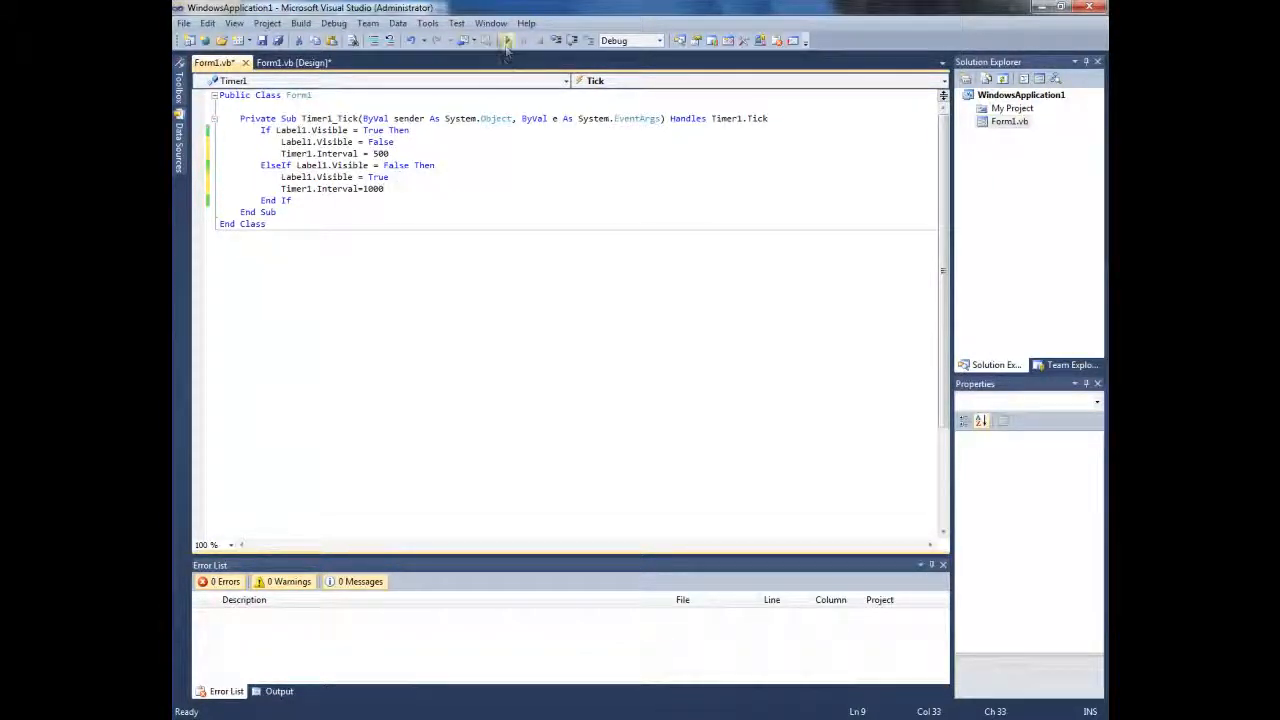
- Test-run the flashing Hello! form and close its window
{"action": "left_click", "coordinate": [508, 40]}
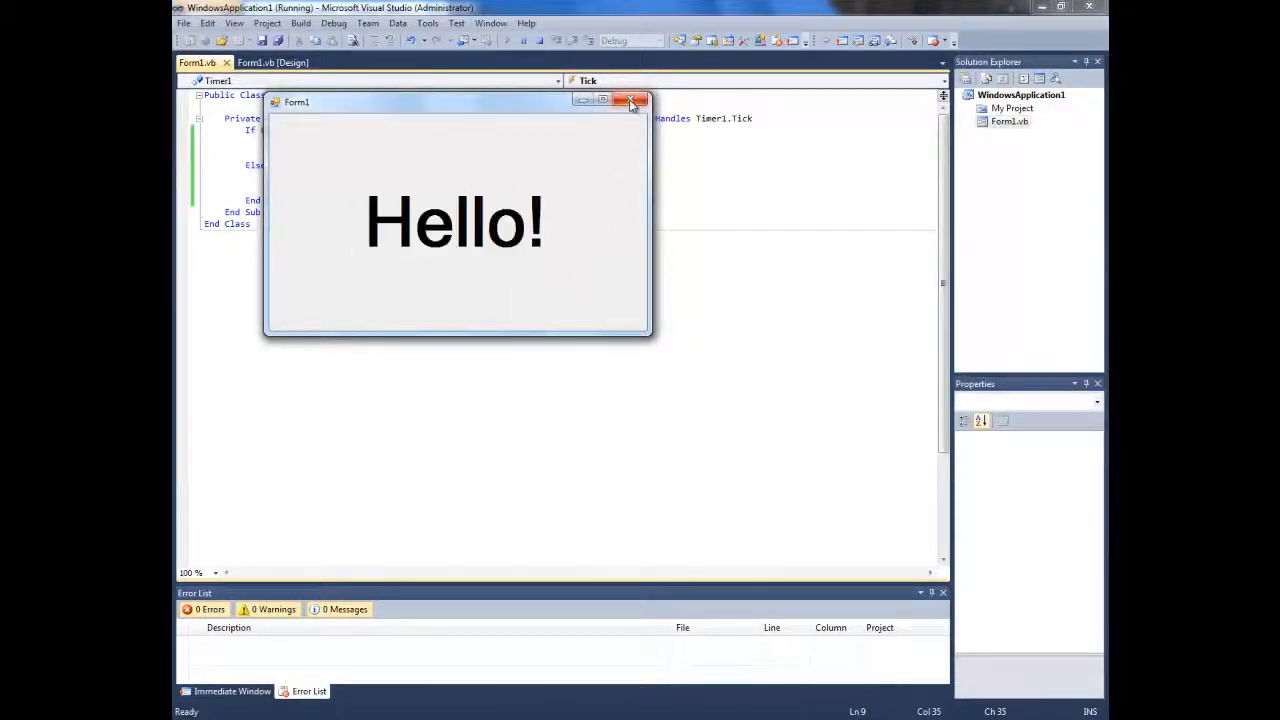
{"action": "left_click", "coordinate": [632, 100]}
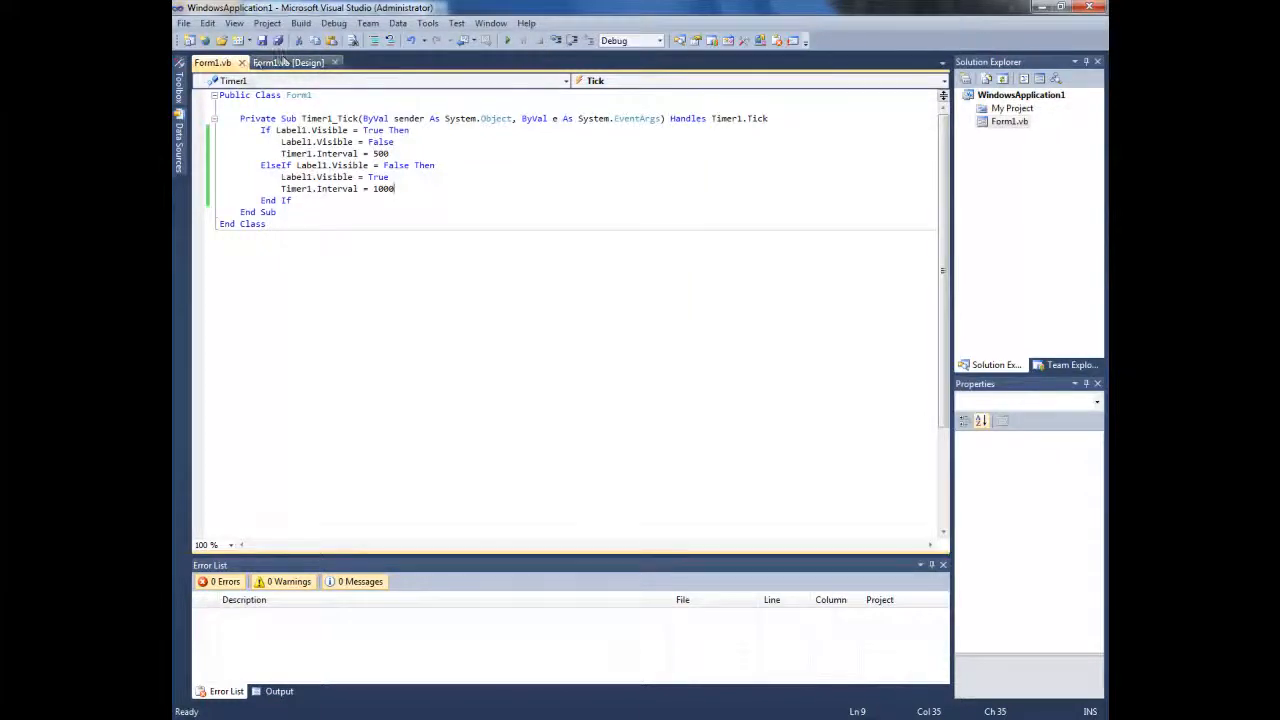
- Set Label1's ForeColor to Black from the Custom palette and return to the code
{"action": "left_click", "coordinate": [288, 62]}
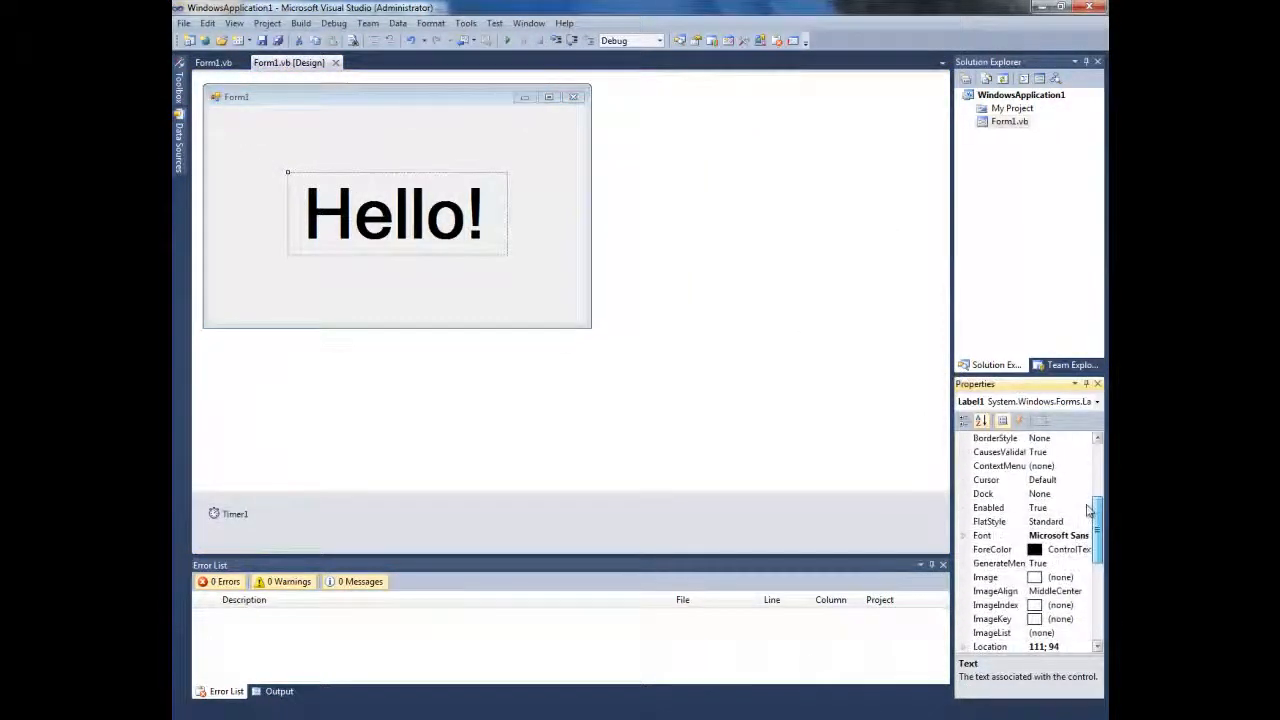
{"action": "left_click", "coordinate": [1084, 548]}
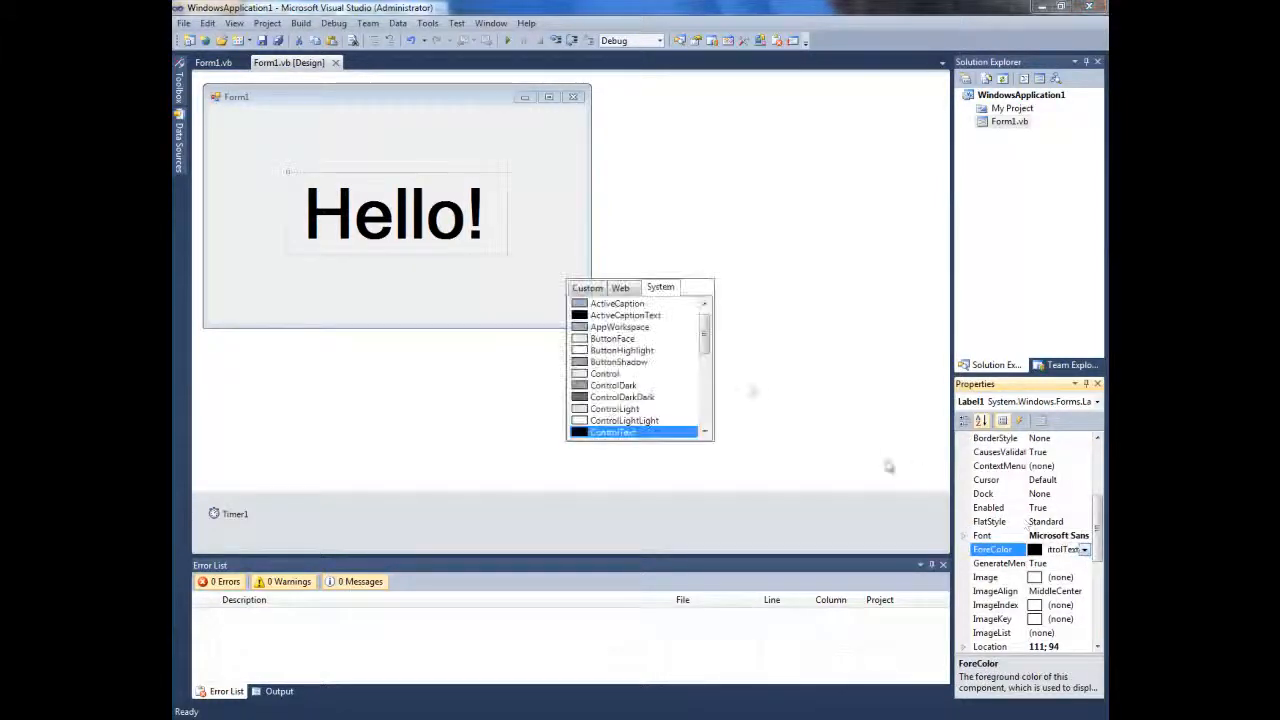
{"action": "left_click", "coordinate": [588, 288]}
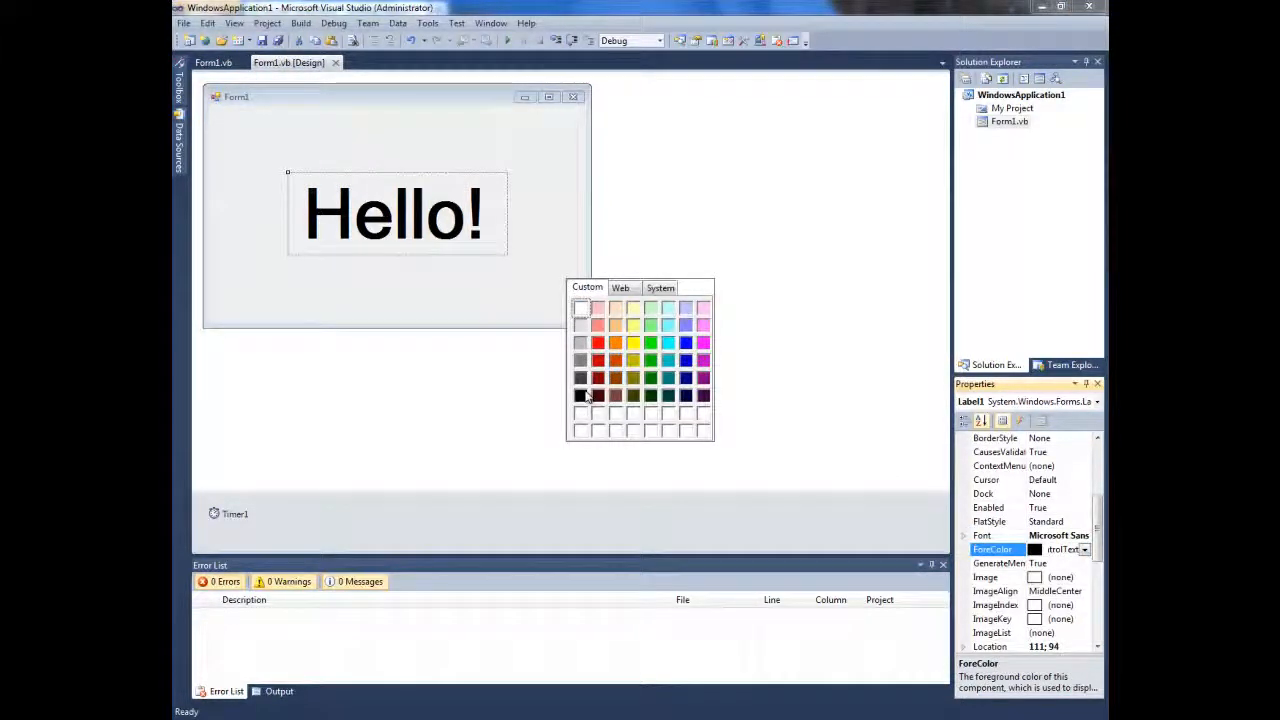
{"action": "left_click", "coordinate": [580, 392]}
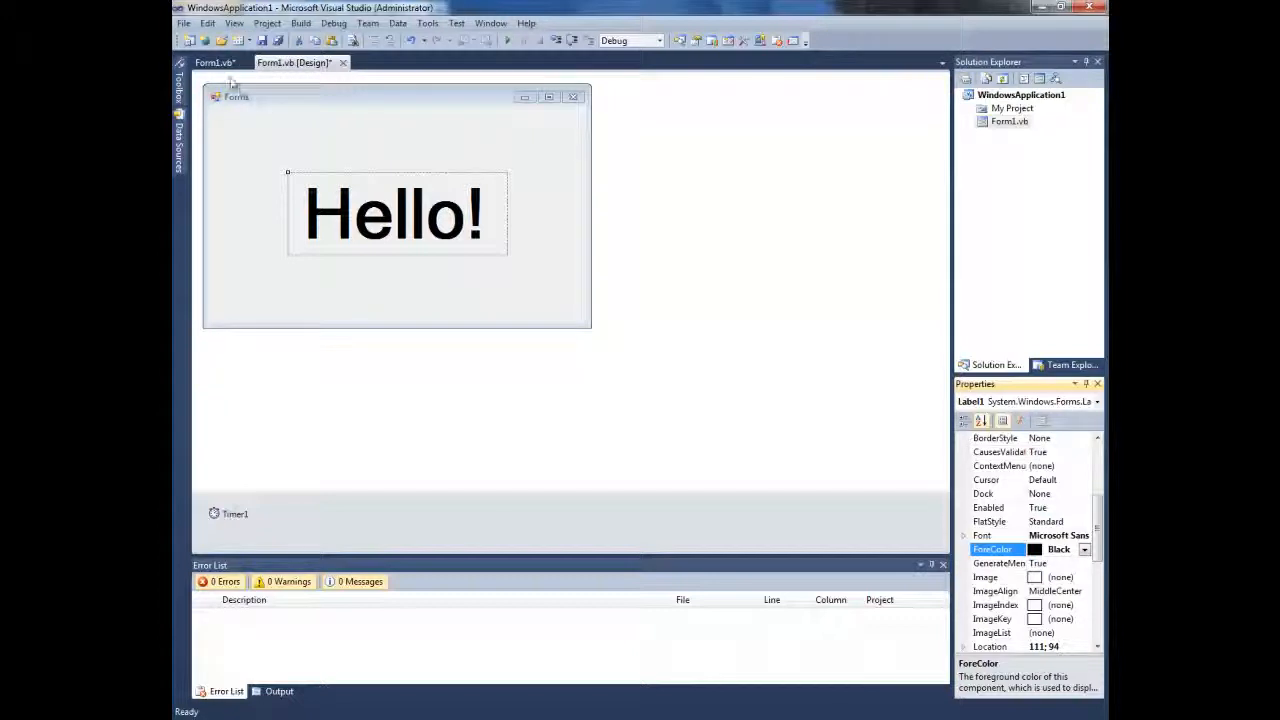
{"action": "left_click", "coordinate": [212, 62]}
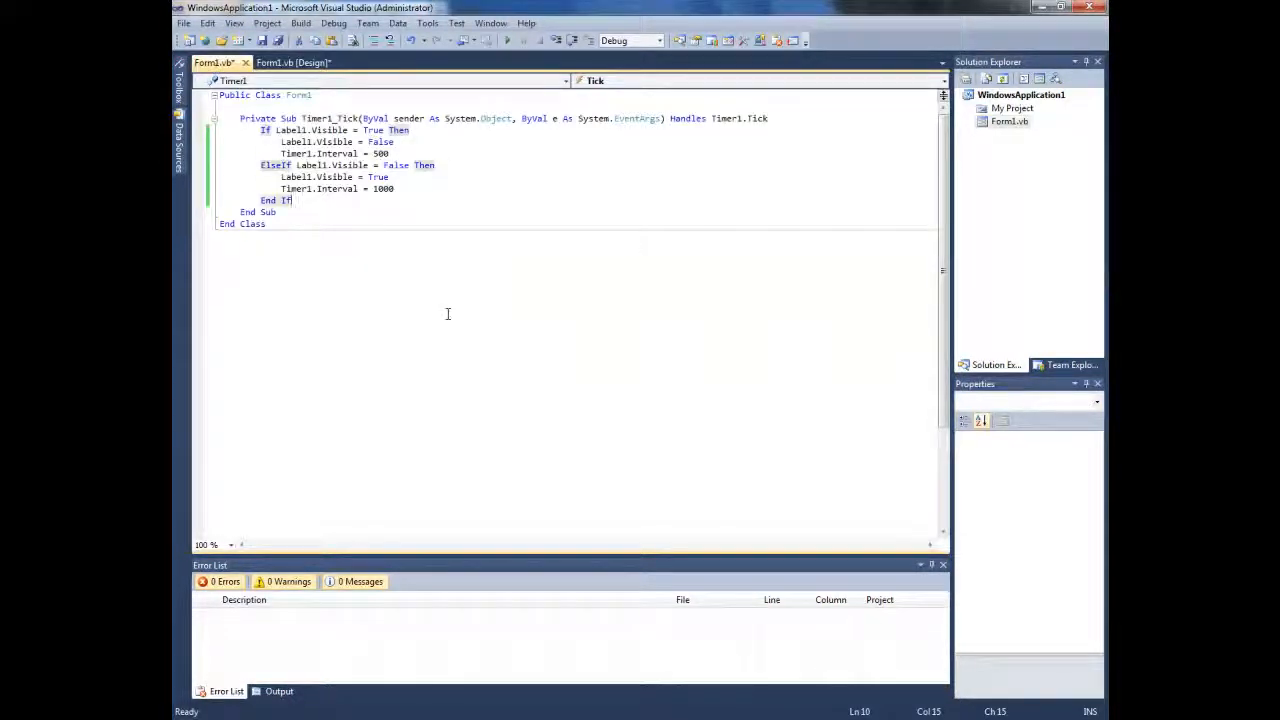
- Write If Label1.ForeColor = Color.Black Then Label1.ForeColor = Color.White
{"action": "type", "text": "if"}
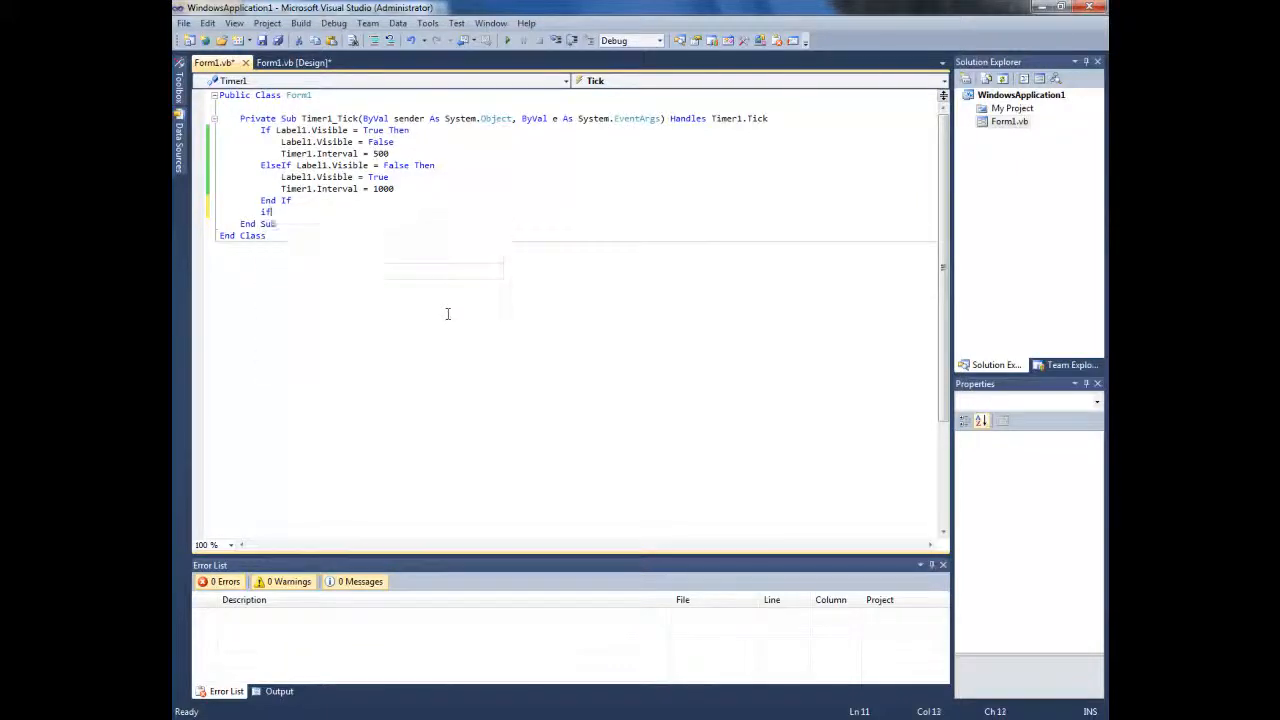
{"action": "type", "text": "label1"}
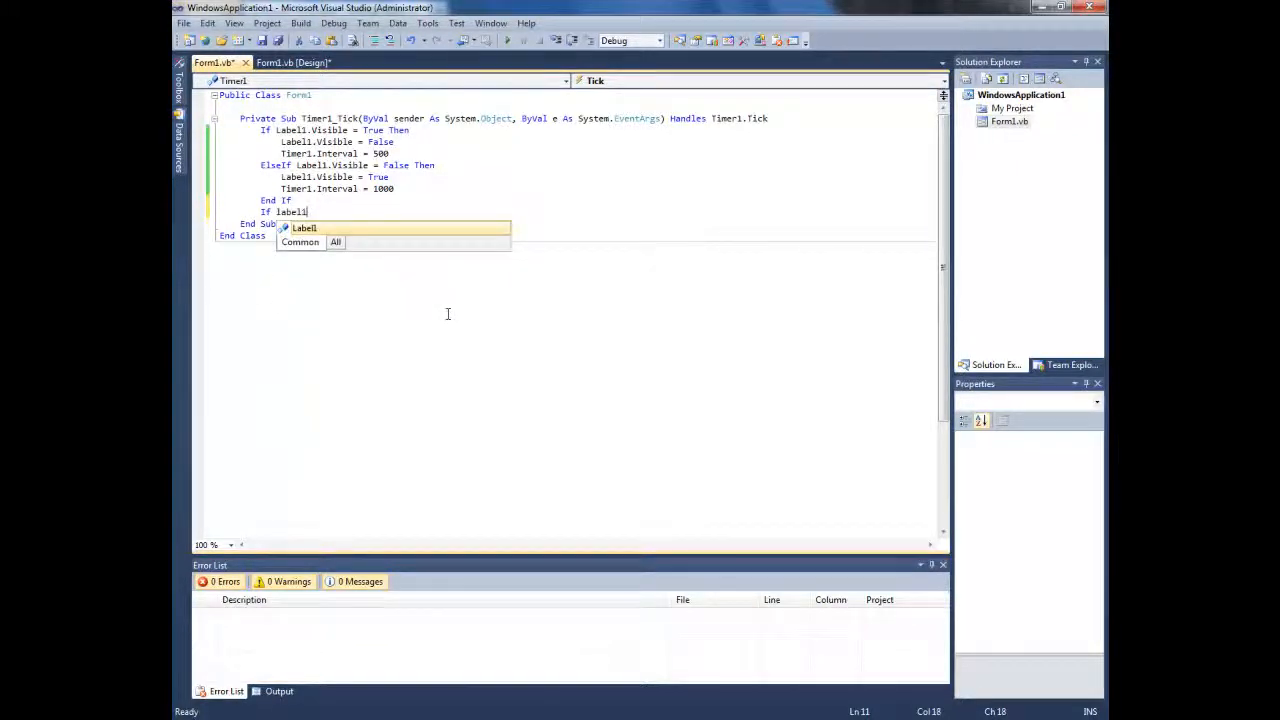
{"action": "type", "text": "."}
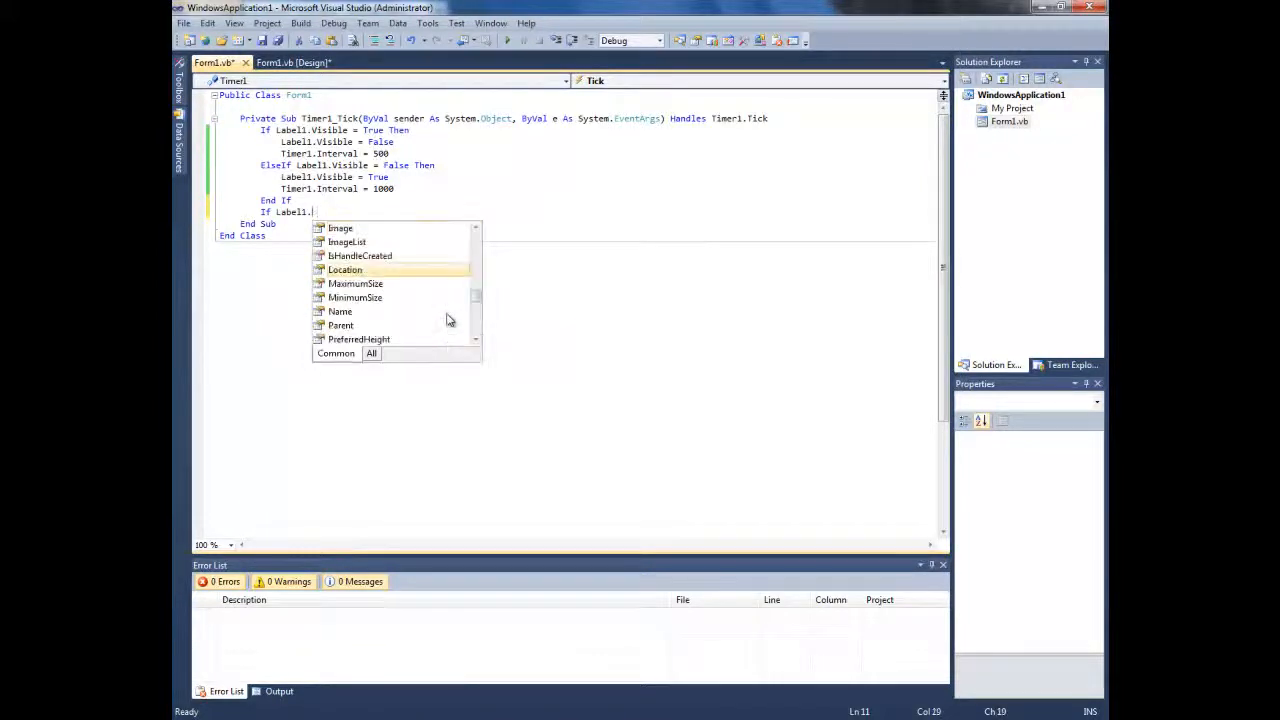
{"action": "type", "text": "f"}
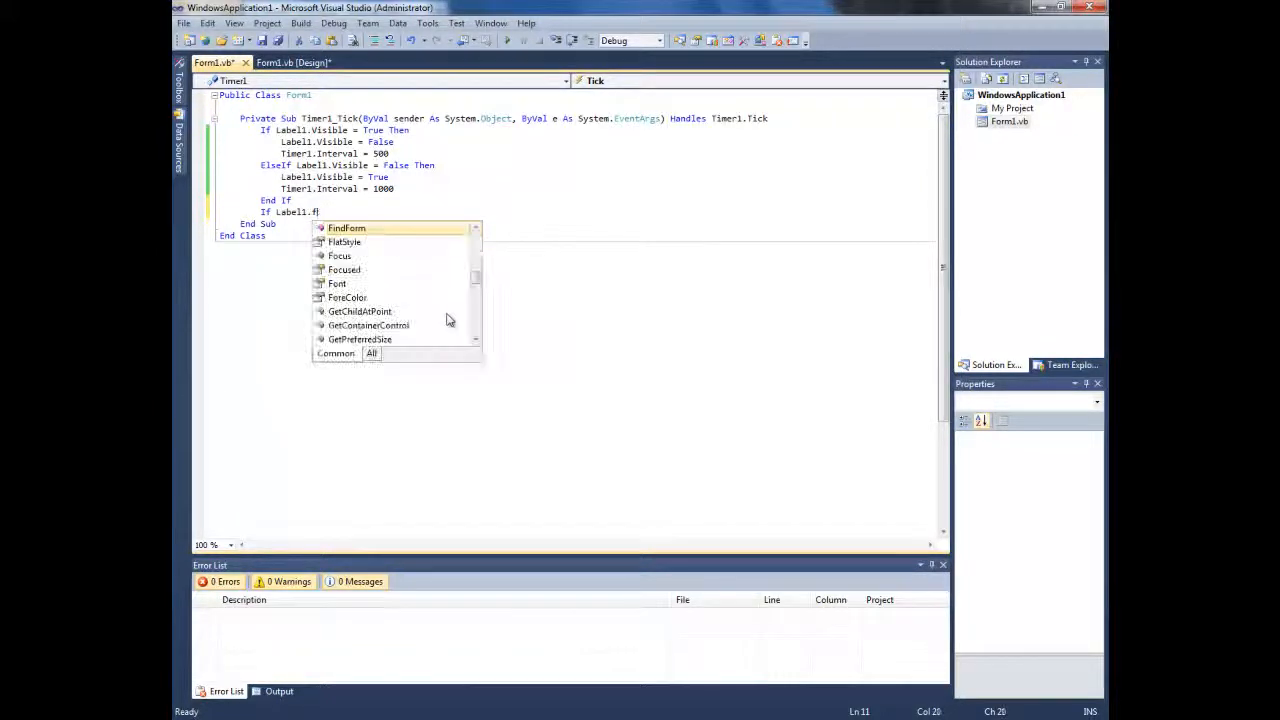
{"action": "type", "text": "oreColor=colo"}
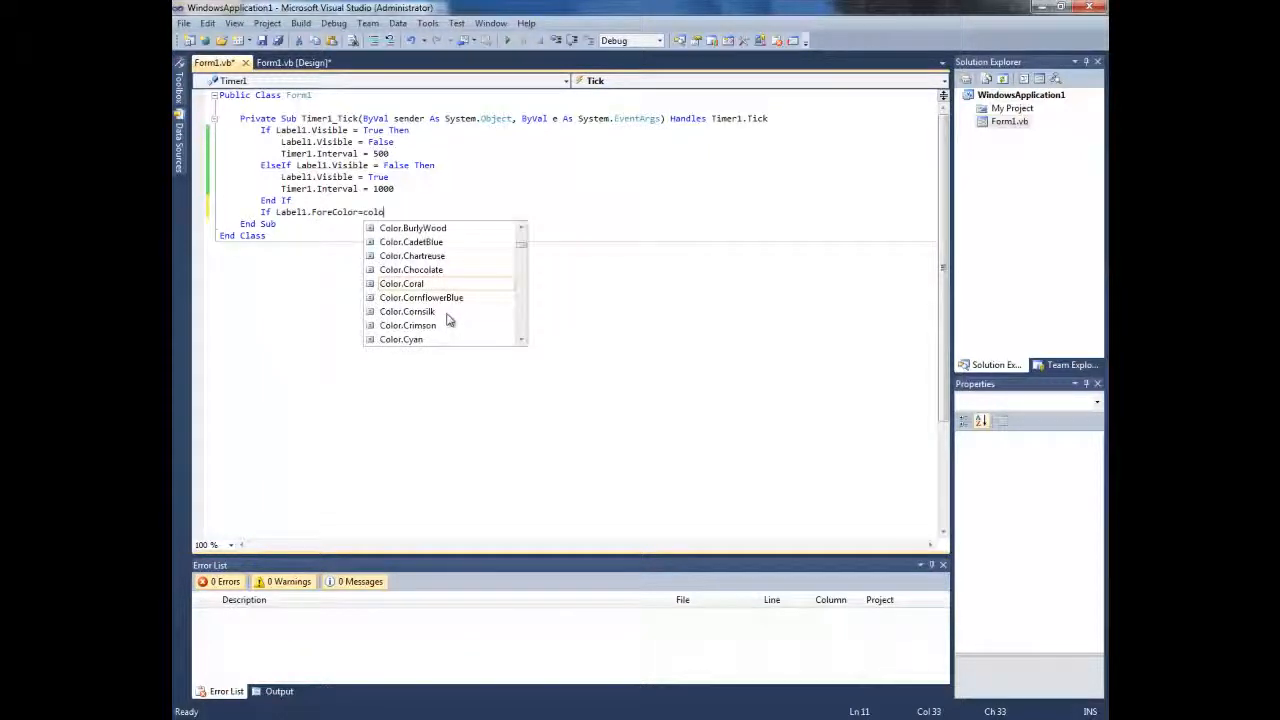
{"action": "type", "text": "r.black Then"}
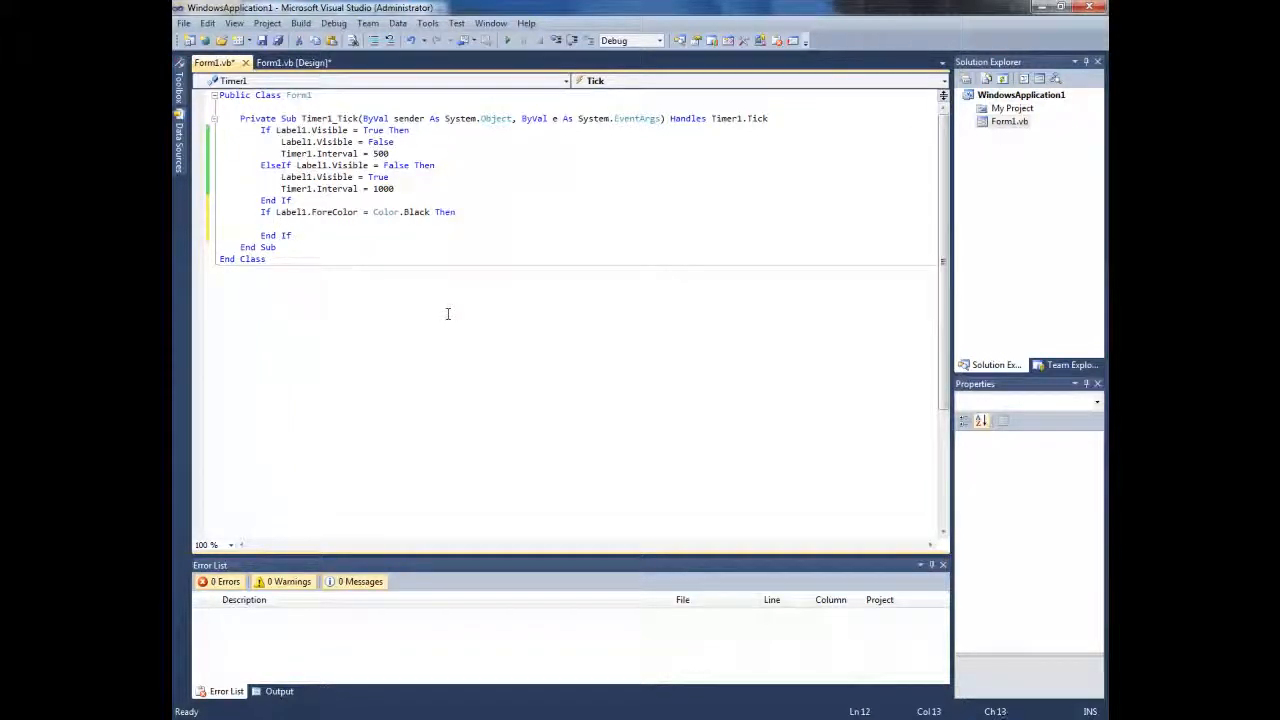
{"action": "type", "text": "Label1."}
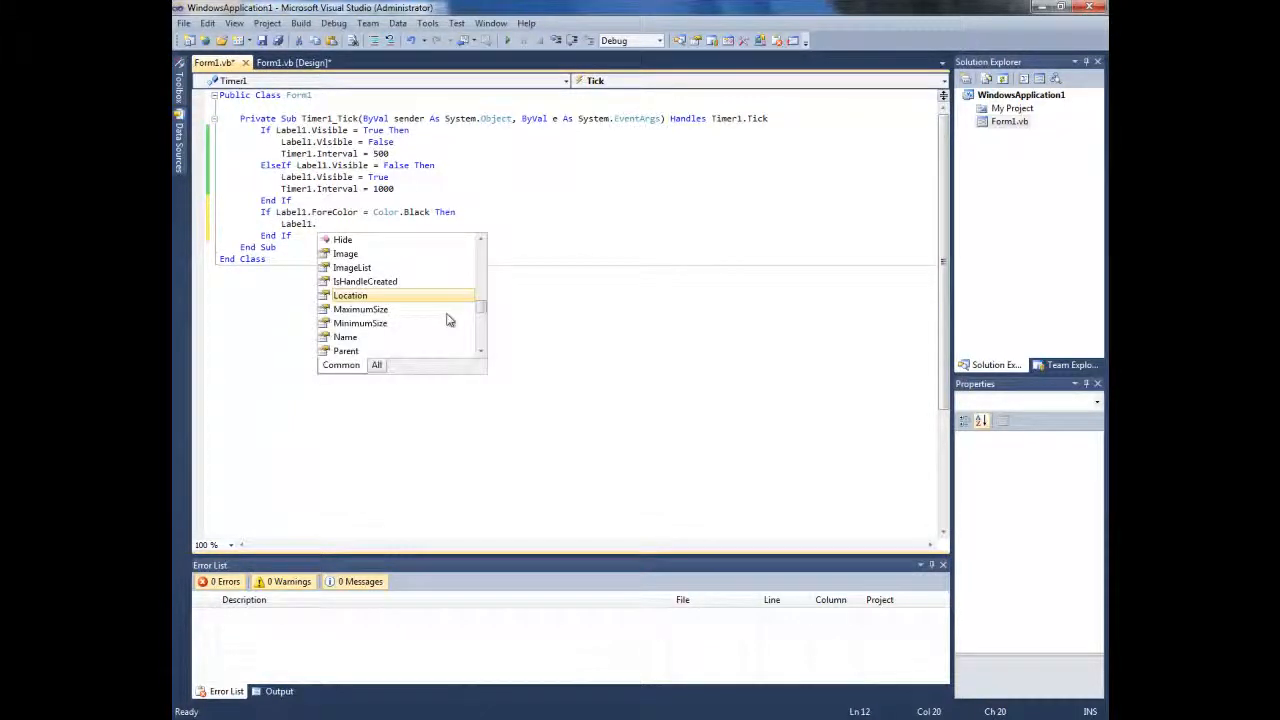
{"action": "type", "text": "fore"}
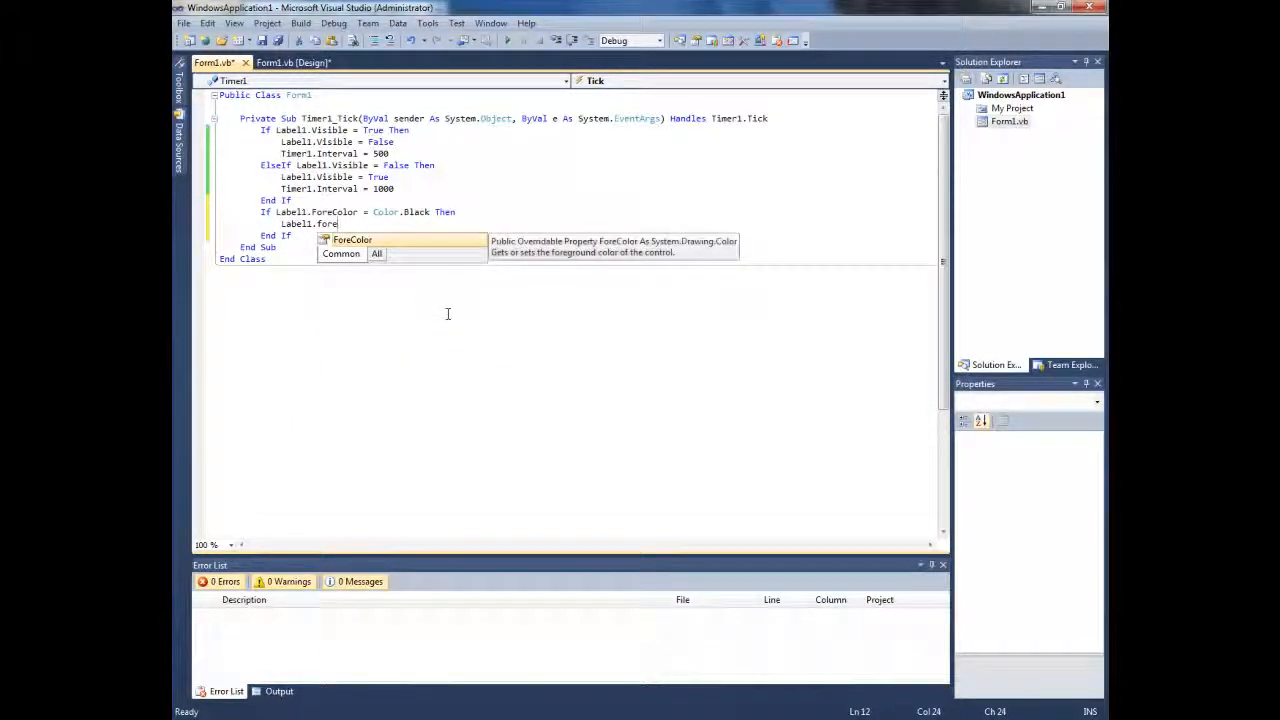
{"action": "type", "text": "ForeColor="}
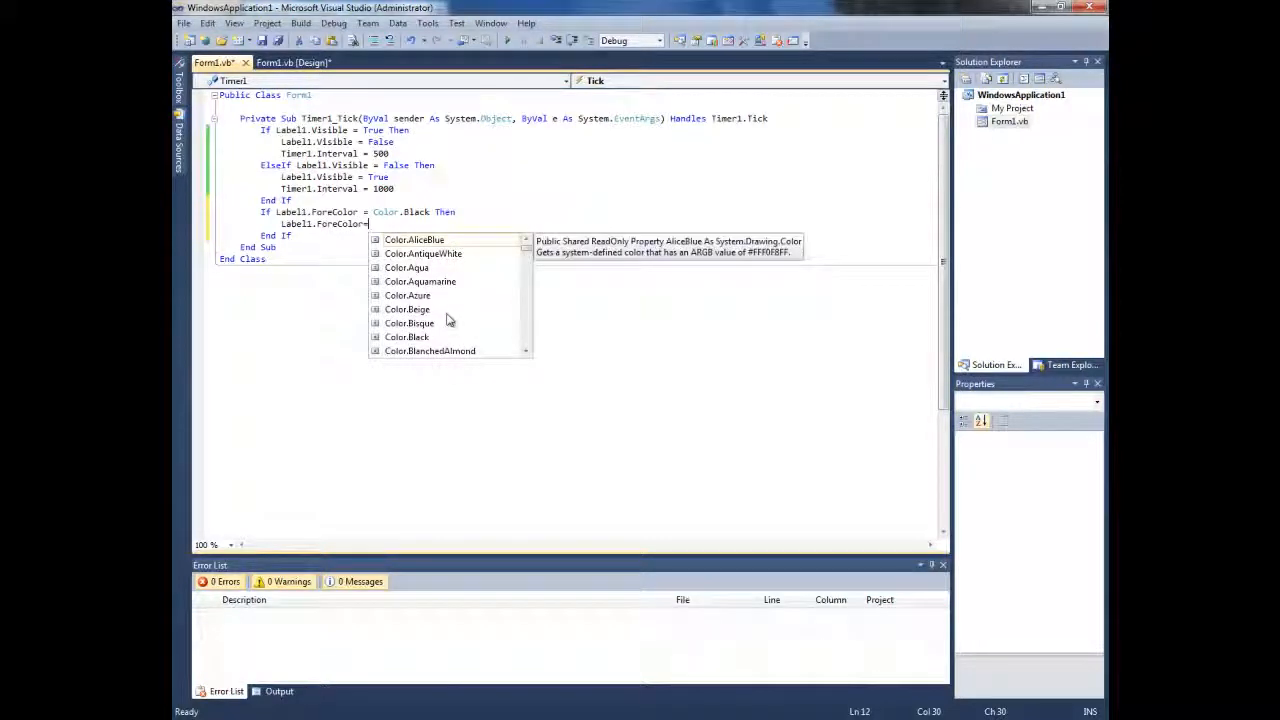
{"action": "type", "text": "color.w"}
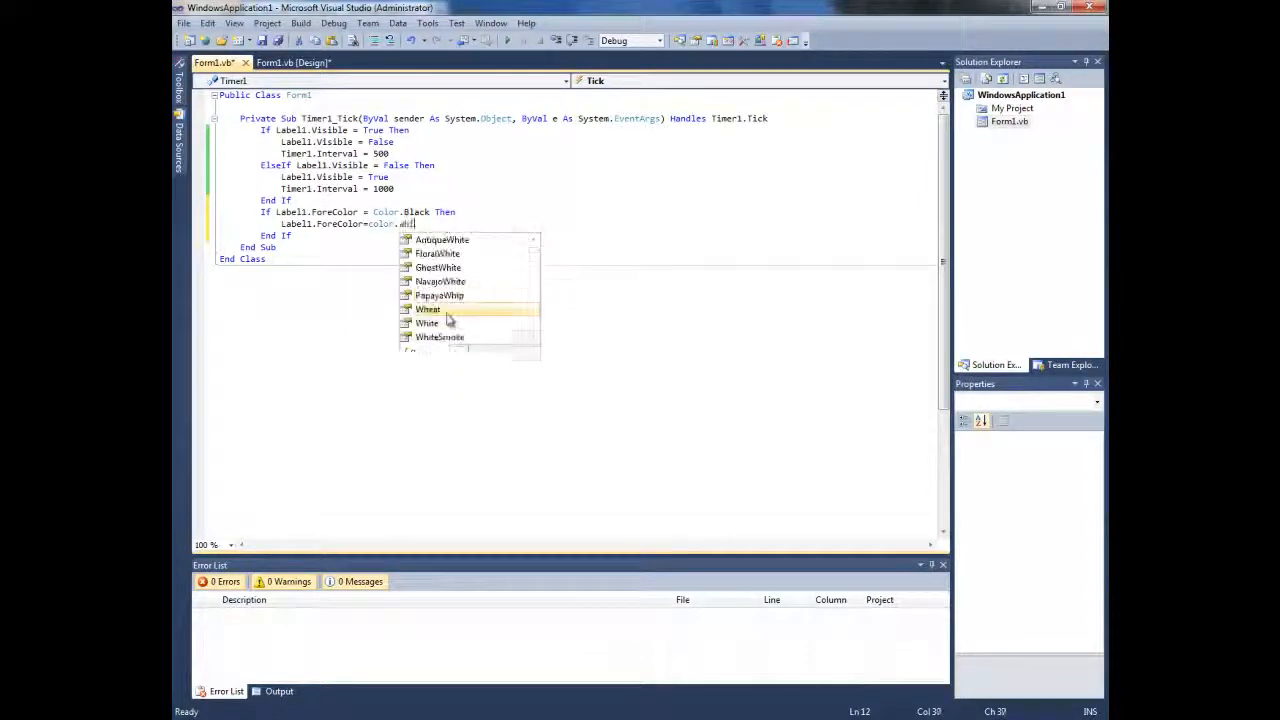
{"action": "type", "text": "hite"}
{"action": "type", "text": "ElseIf"}
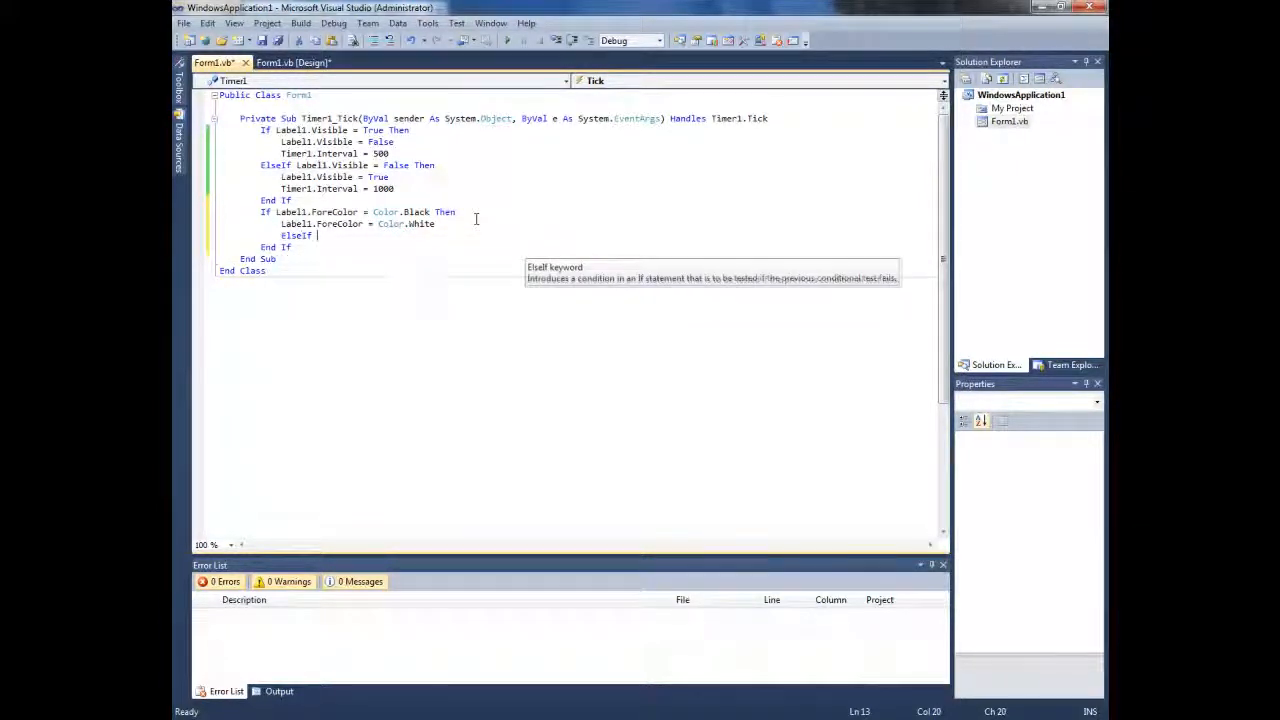
- Write ElseIf Label1.ForeColor = Color.White Then Label1.ForeColor = Color.Black
{"action": "type", "text": "Label1.ForeColor="}
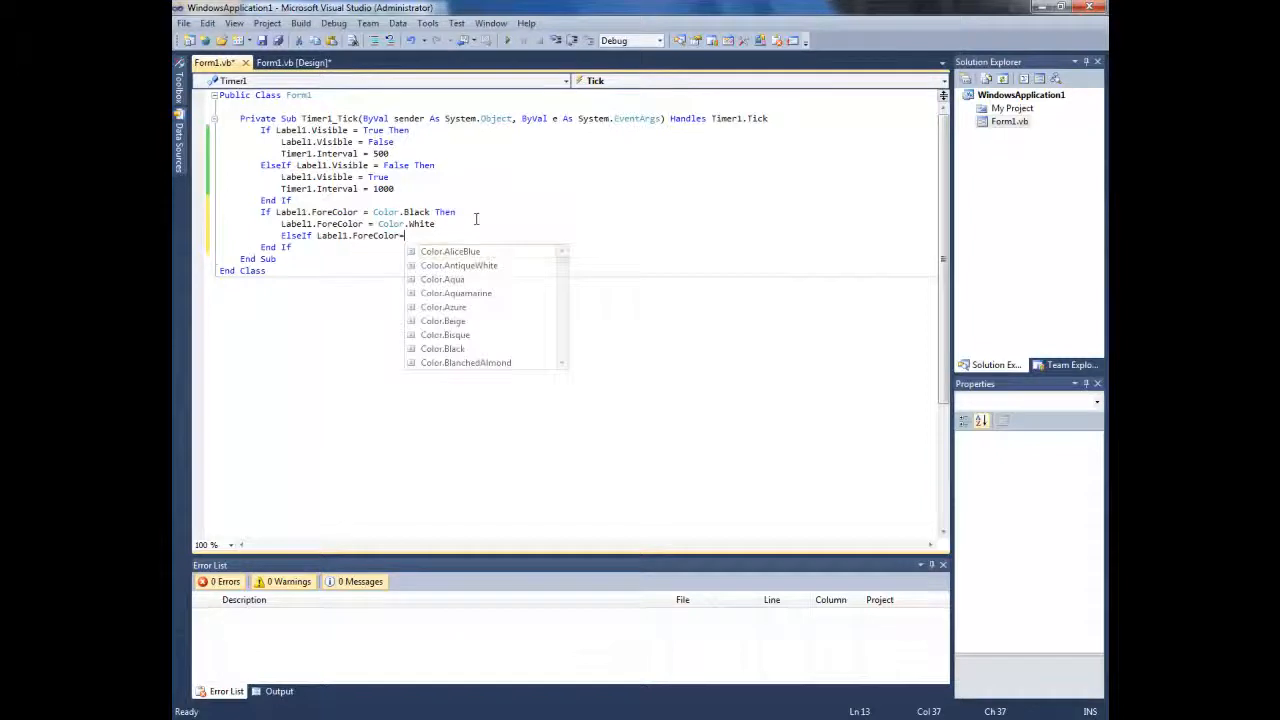
{"action": "type", "text": "color.White Then"}
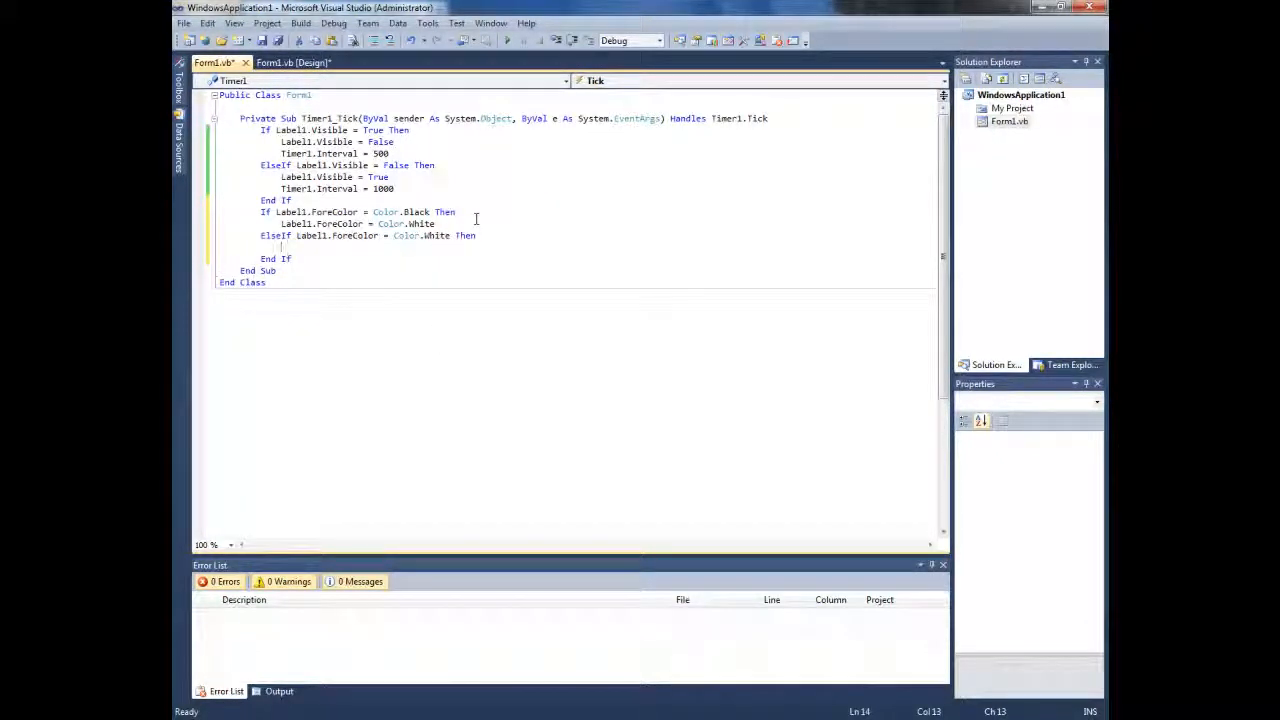
{"action": "type", "text": "Label1."}
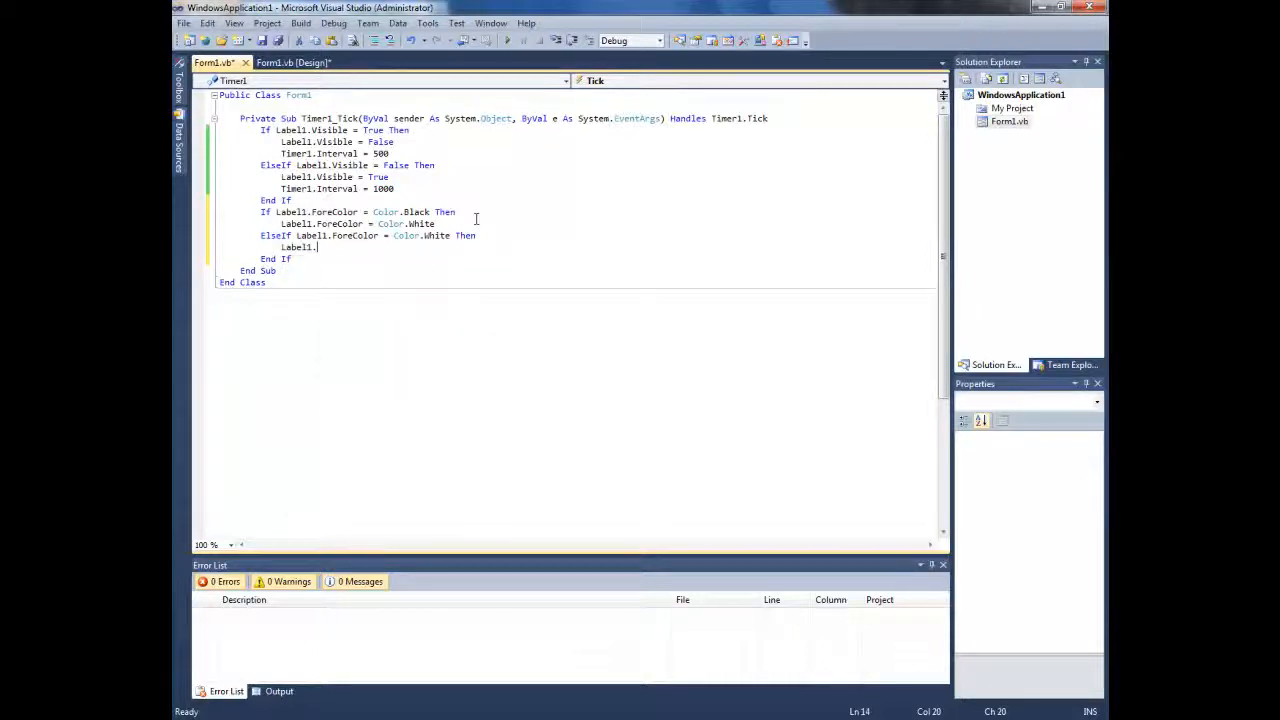
{"action": "type", "text": "fore"}
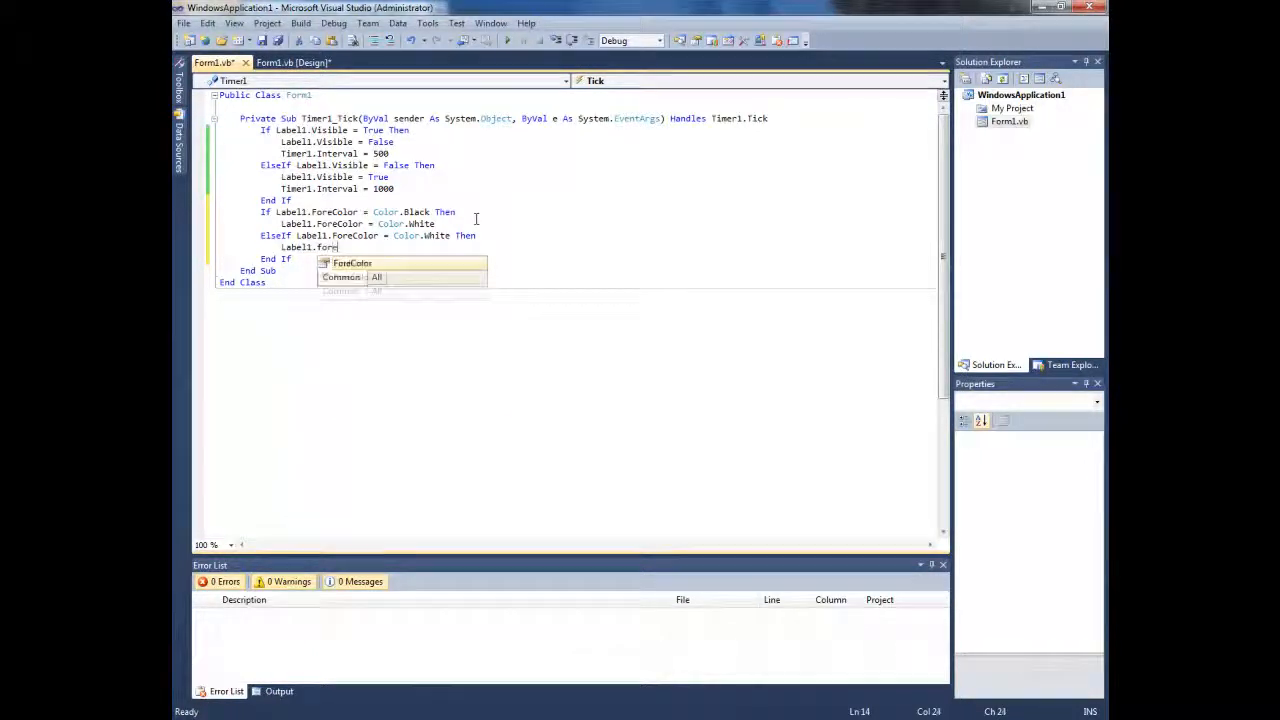
{"action": "type", "text": "ecolore"}
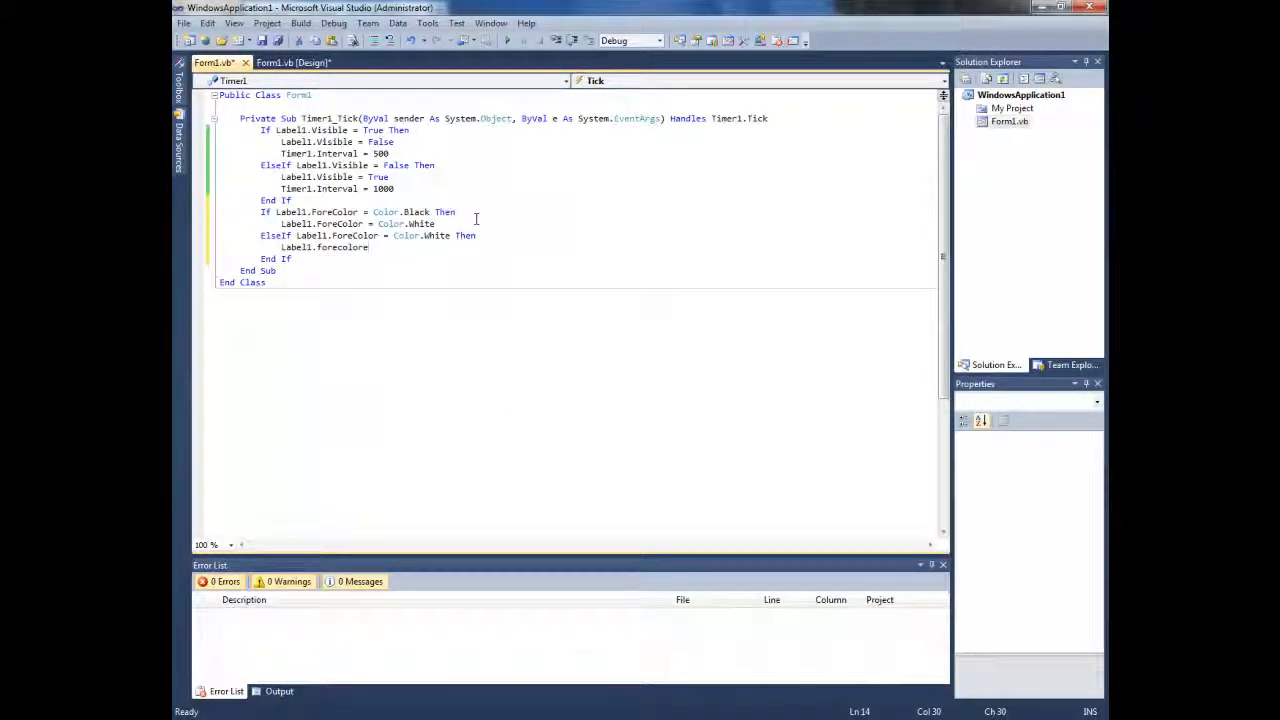
{"action": "type", "text": "col"}
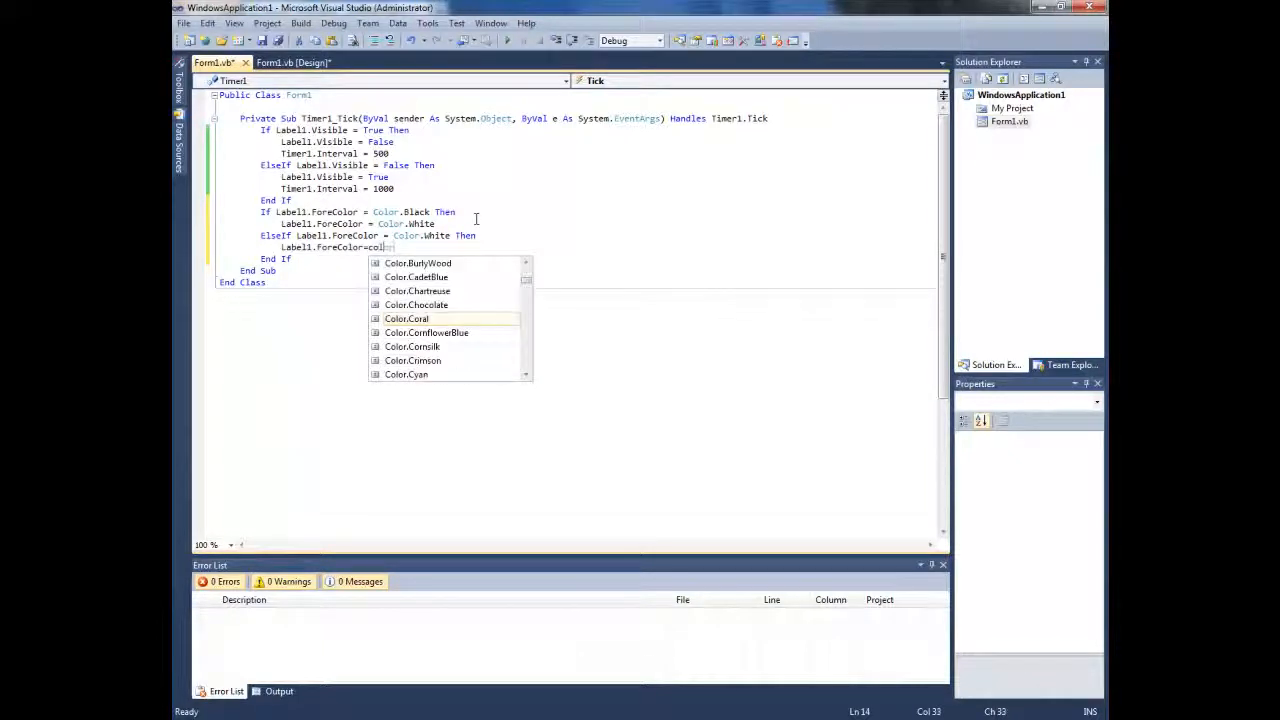
{"action": "type", "text": "or"}
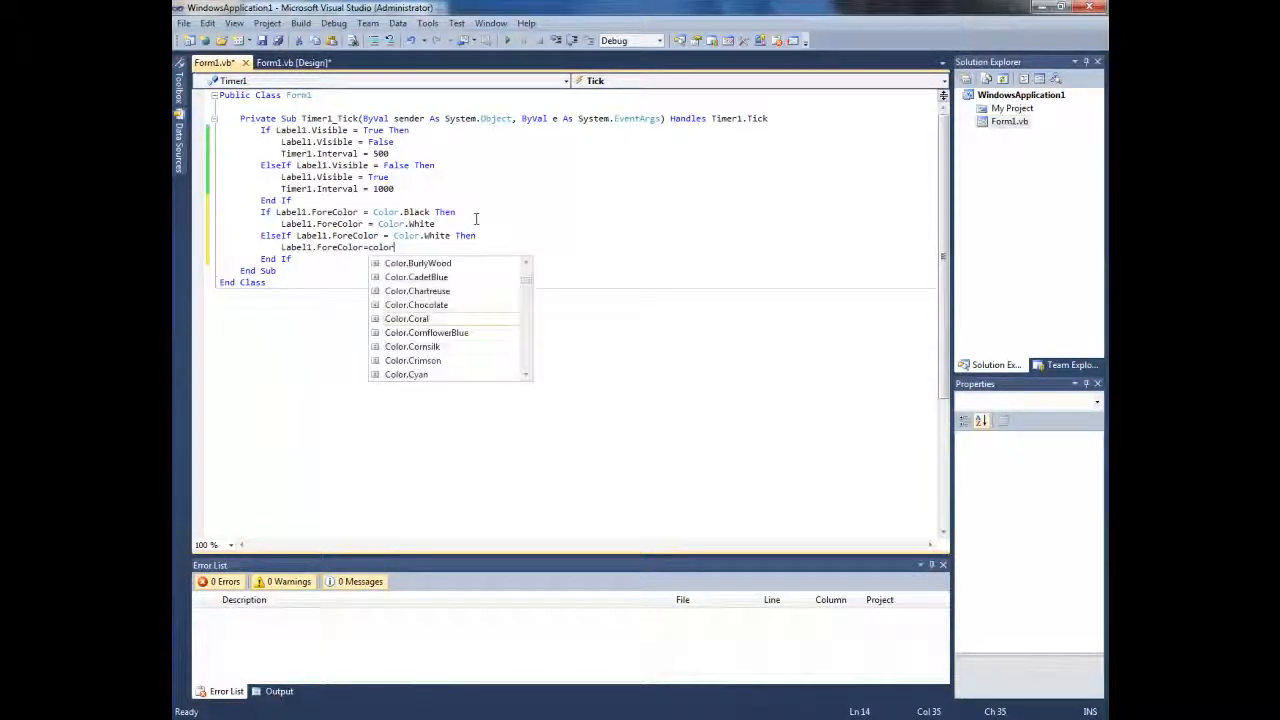
{"action": "type", "text": ".blac"}
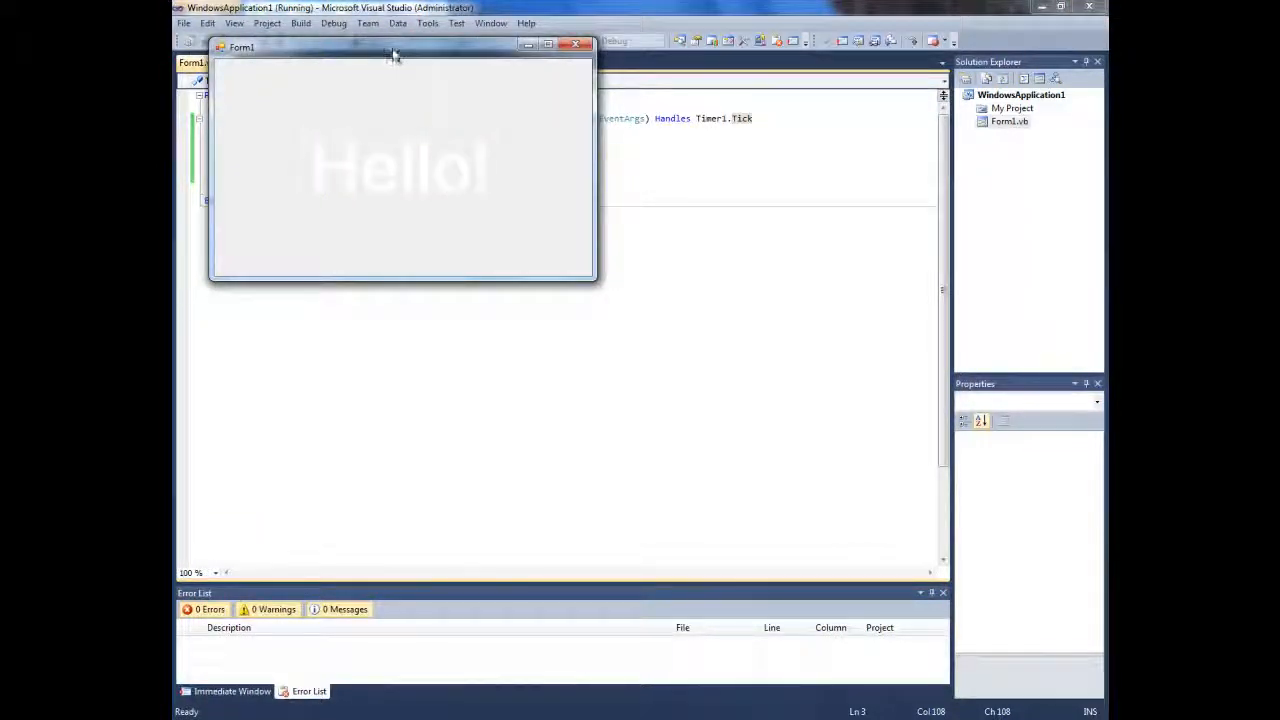
- Reposition the running form's window while the label flashes black and white
{"action": "left_click_drag", "start_coordinate": [396, 48], "coordinate": [560, 156]}
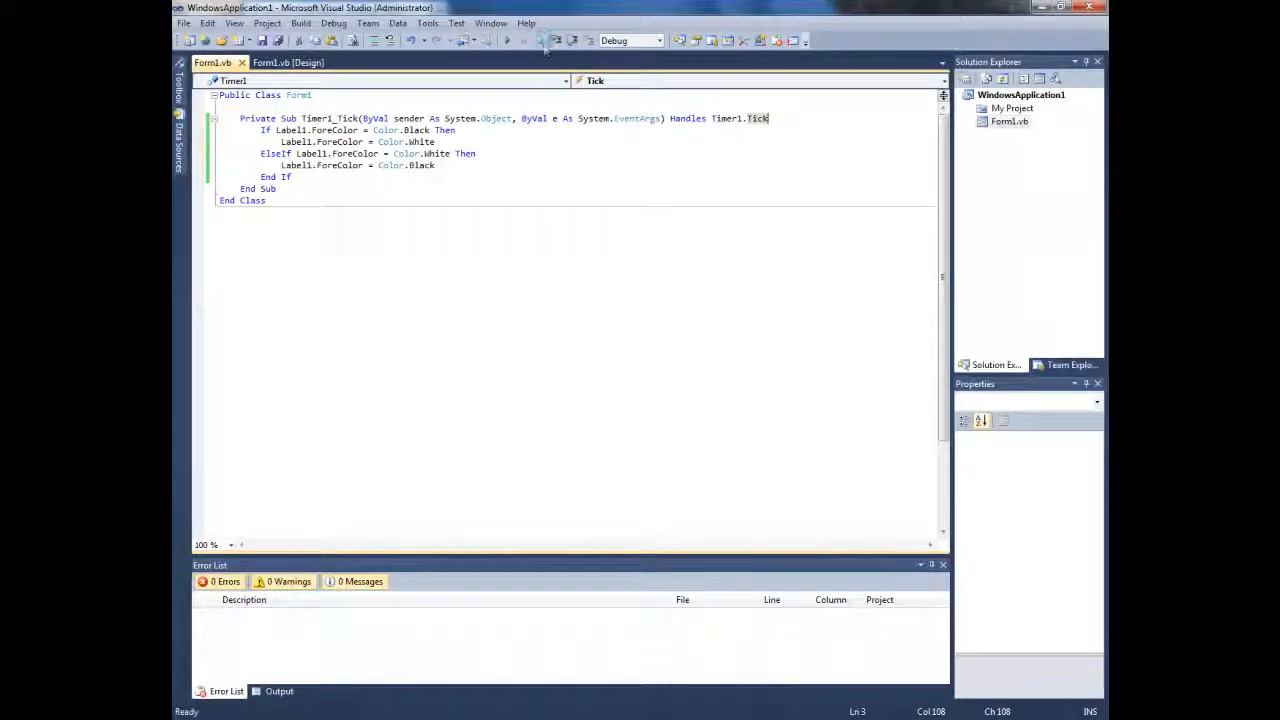
{"action": "left_click", "coordinate": [290, 62]}
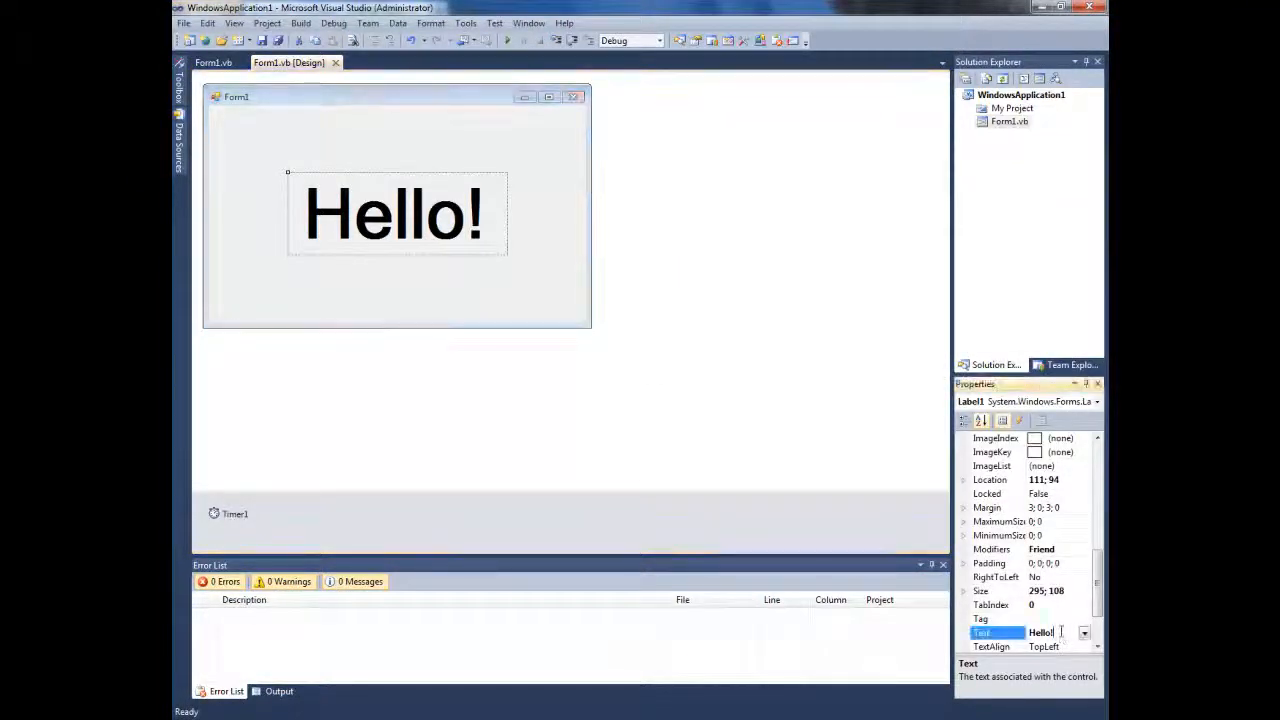
{"action": "left_click", "coordinate": [212, 62]}
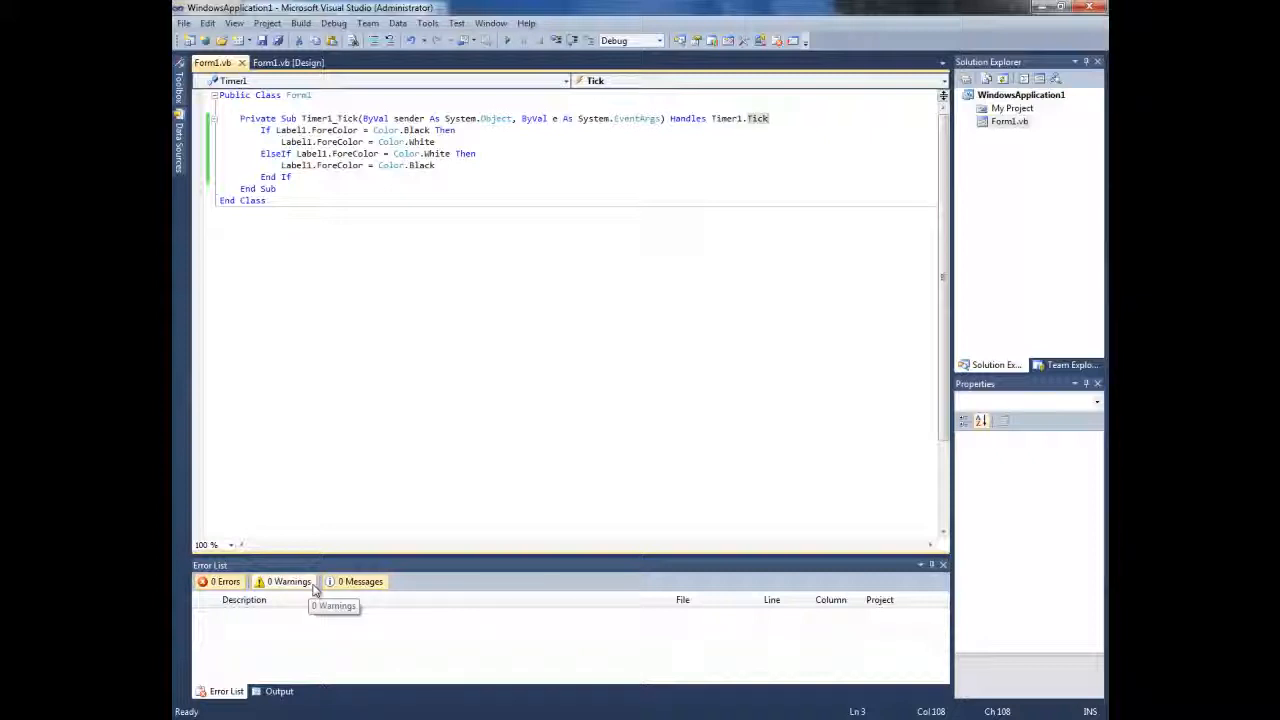
{"action": "mouse_move", "coordinate": [636, 118]}
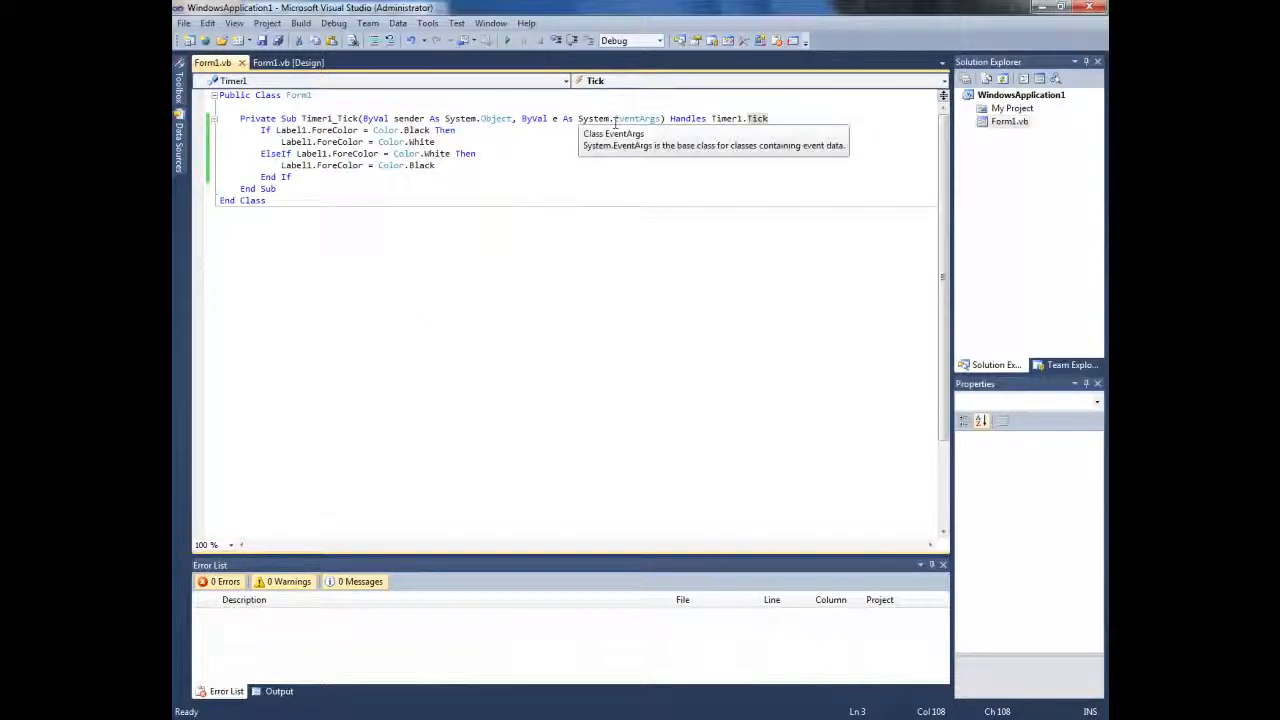